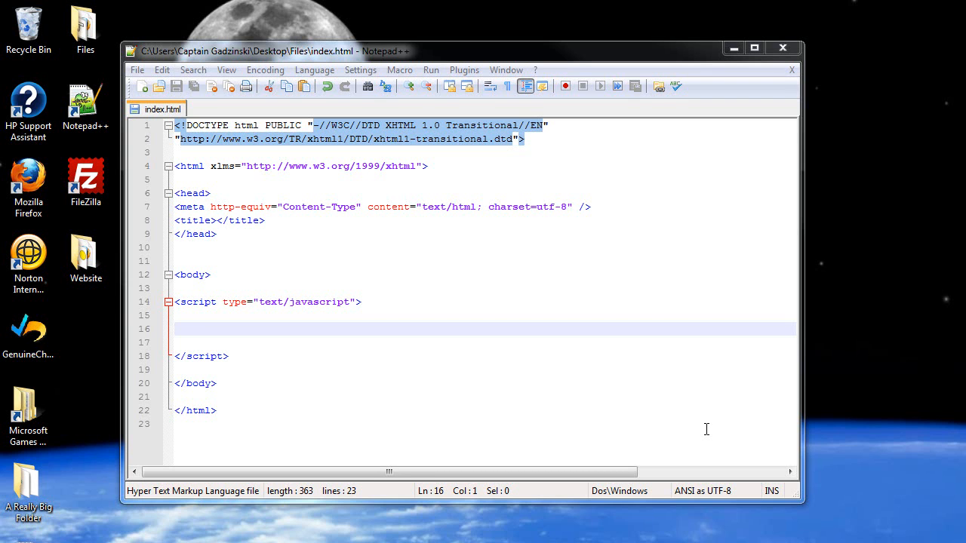
mouse_move(538, 334)
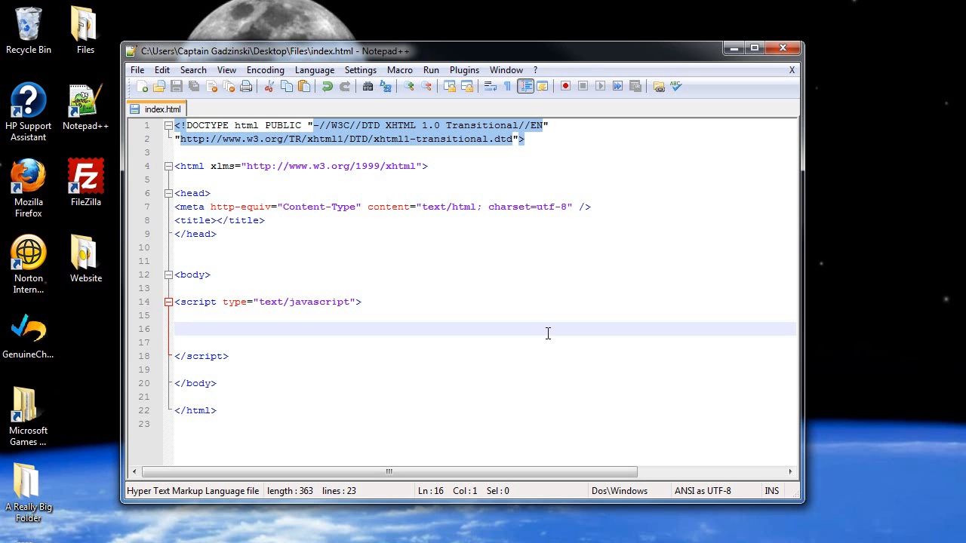
- Declare var x = 5, var y = "7" and var Total = (x + y) in the script
type("var")
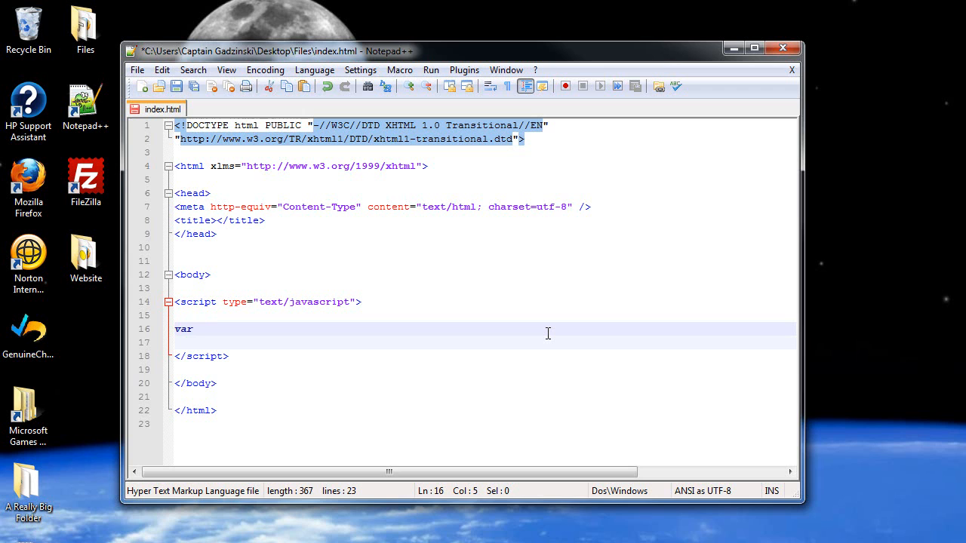
type("x = 5;")
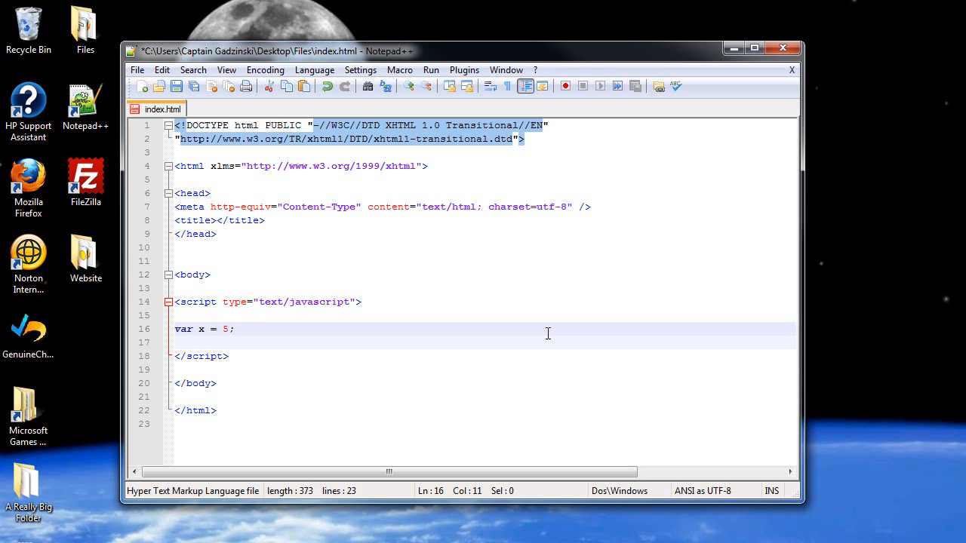
type("var y = \"7\";")
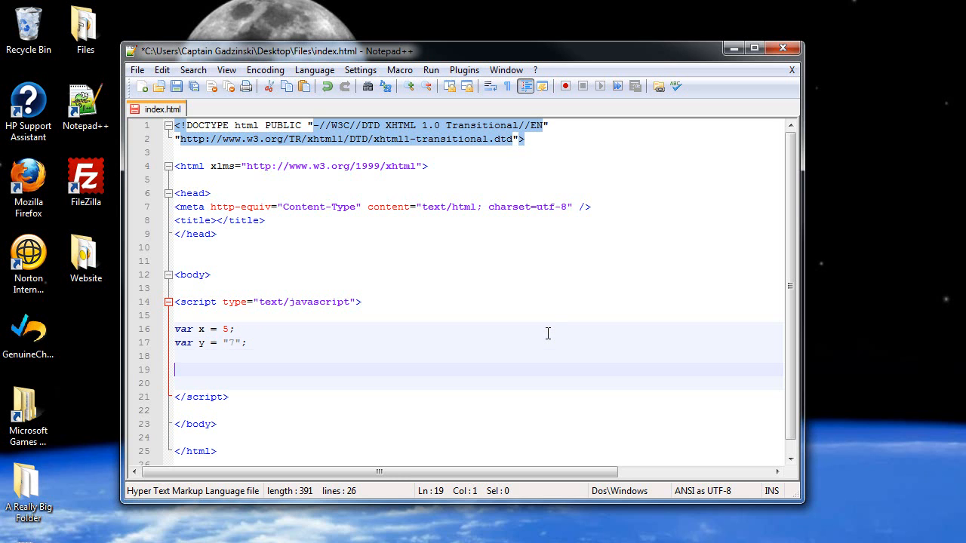
type("v")
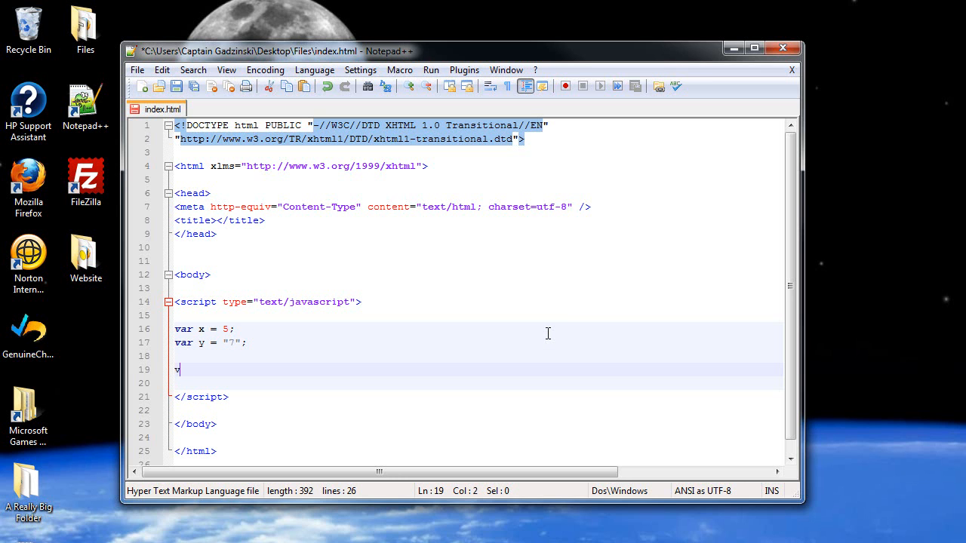
type("ar Total")
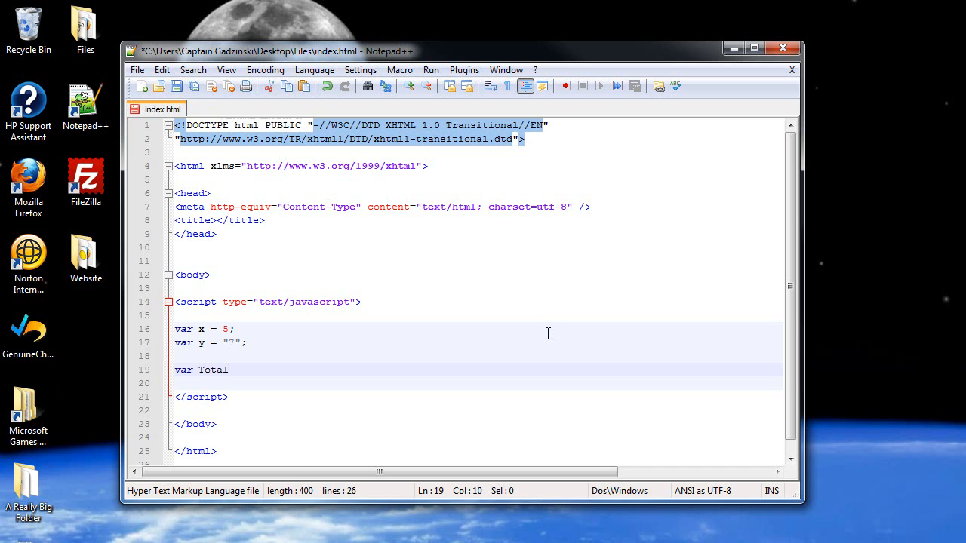
type("= ();")
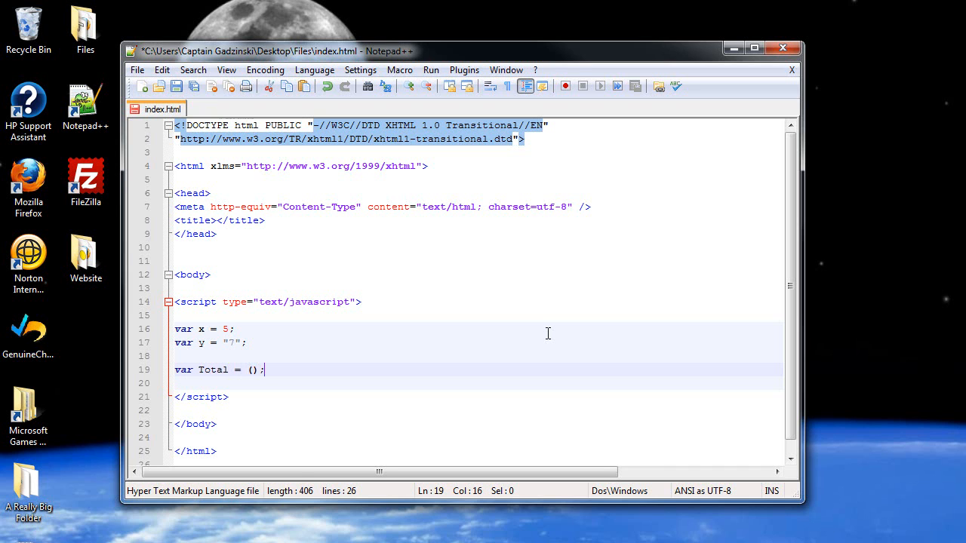
type("x + y")
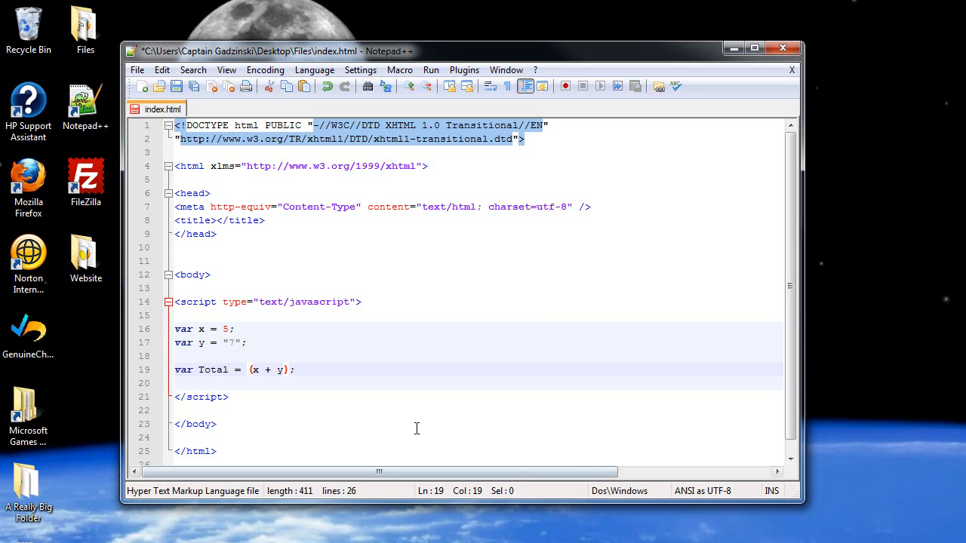
- Add a confirm(Total); line after the Total calculation
key("Enter")
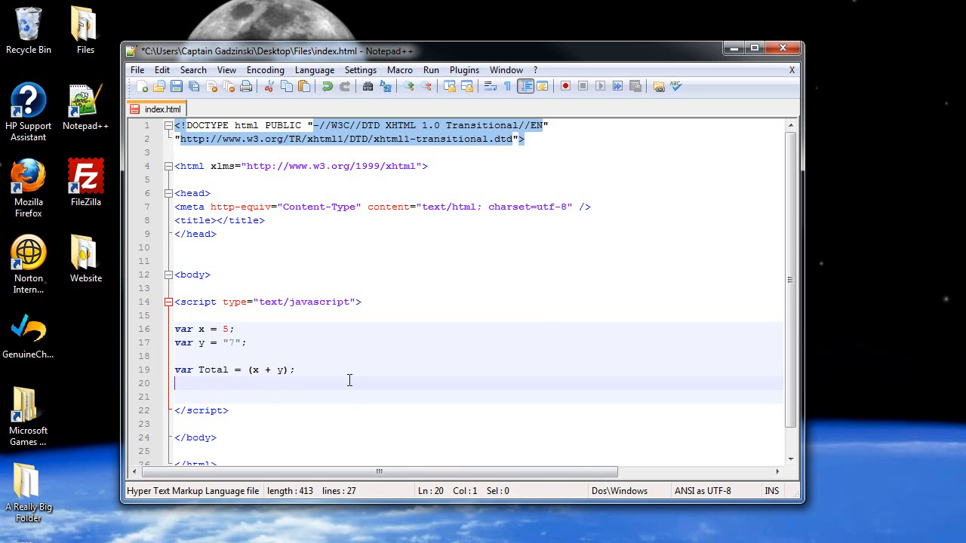
type("confirm")
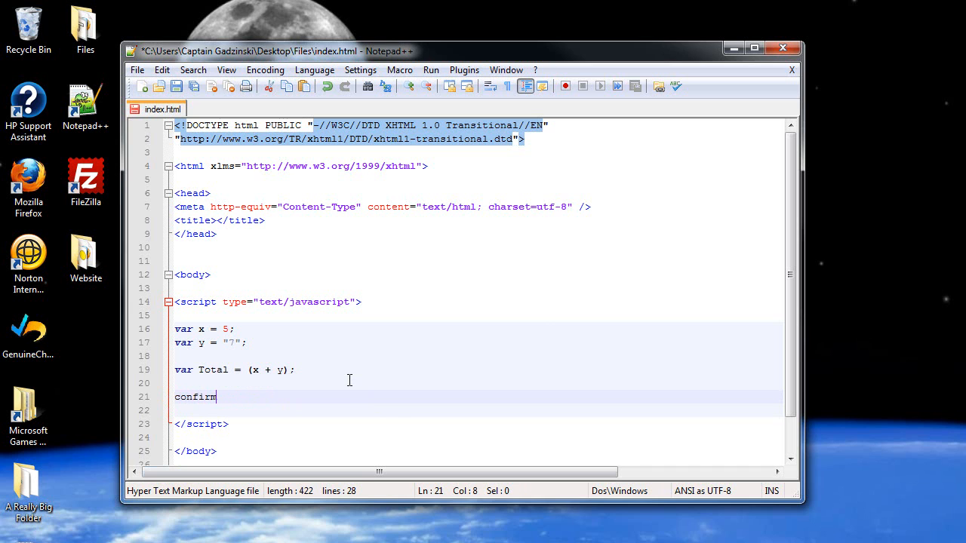
type("();")
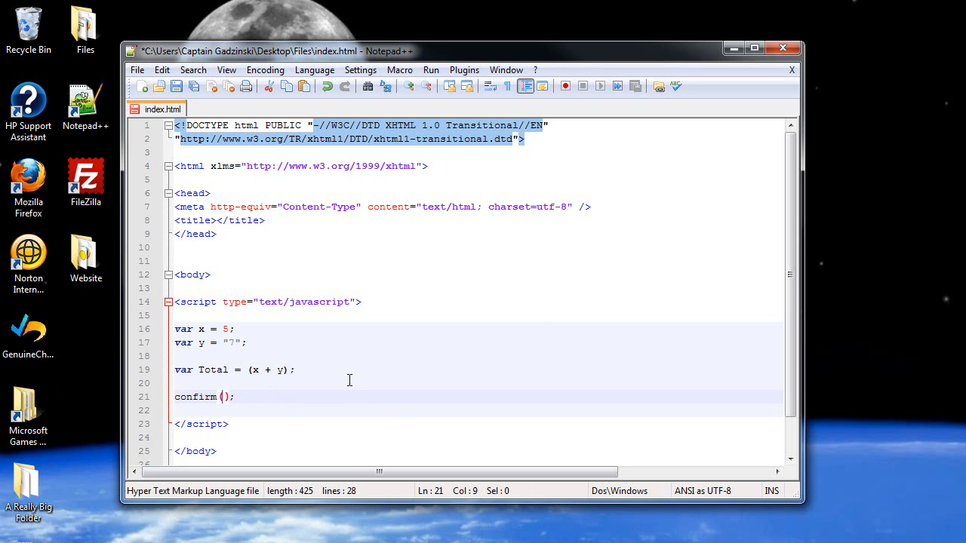
type("x")
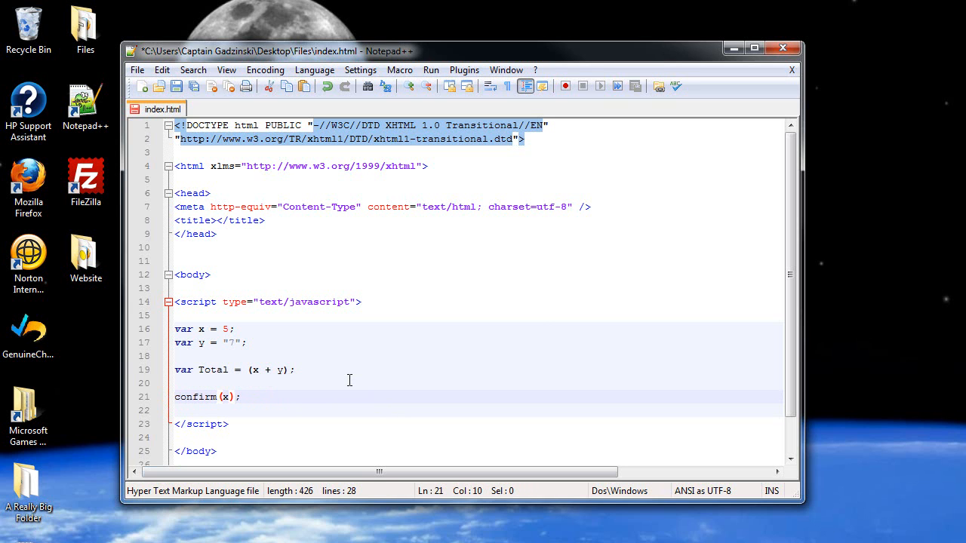
type("Tt")
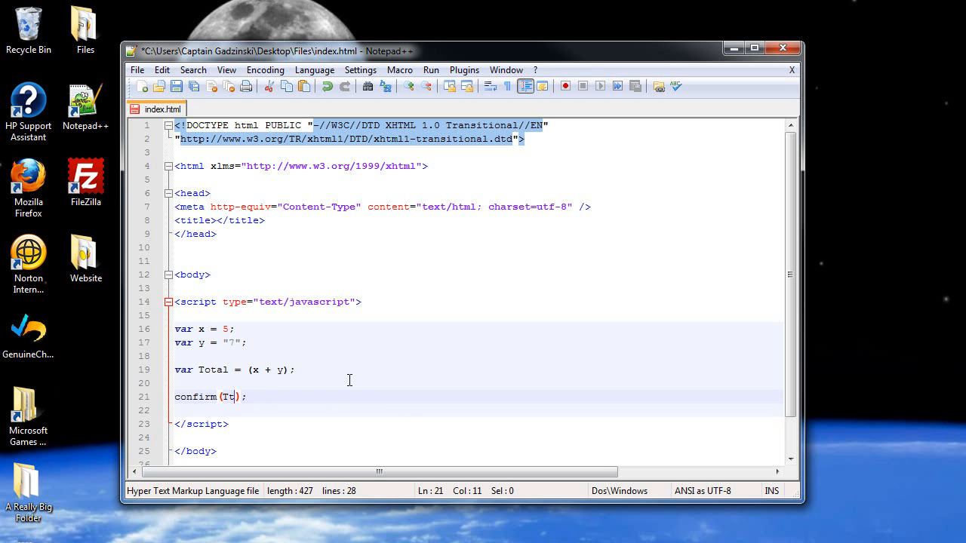
type("otal")
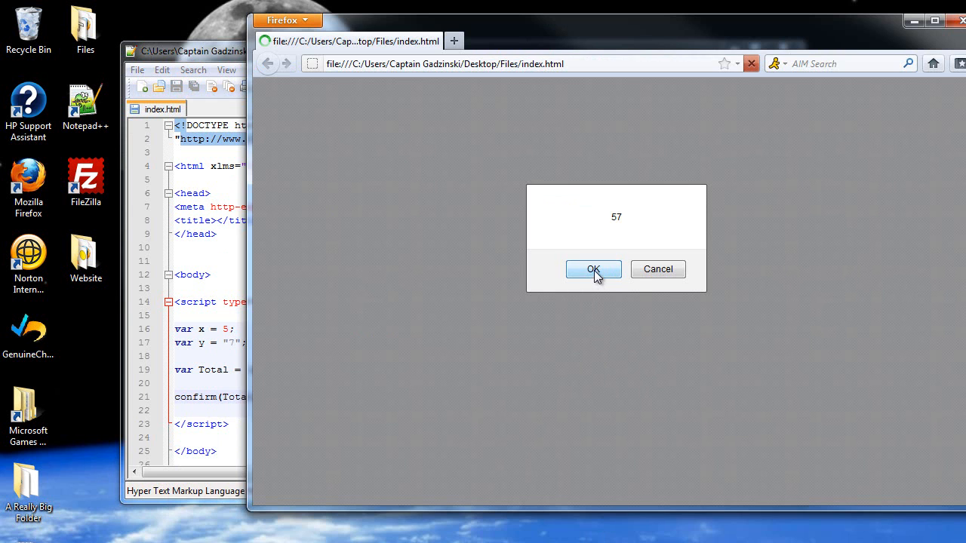
left_click(593, 269)
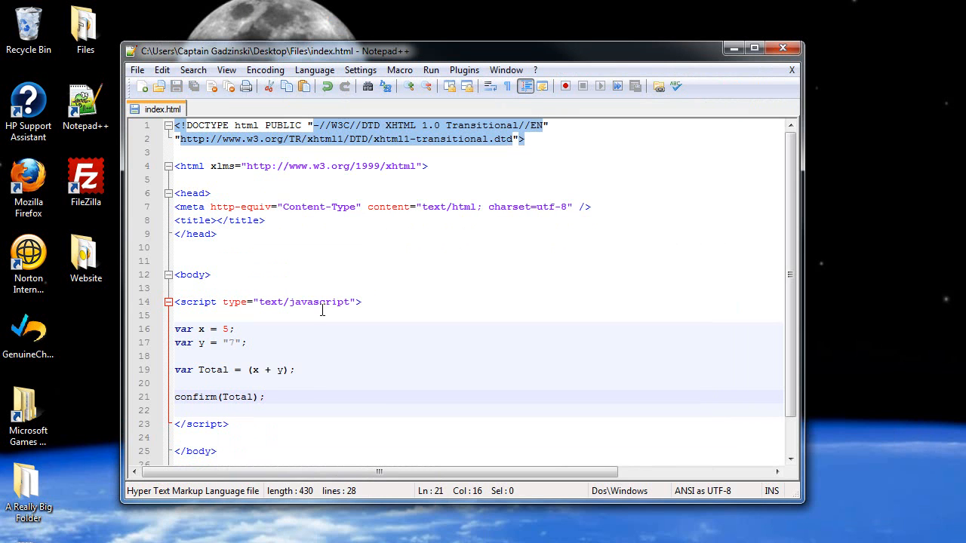
mouse_move(242, 356)
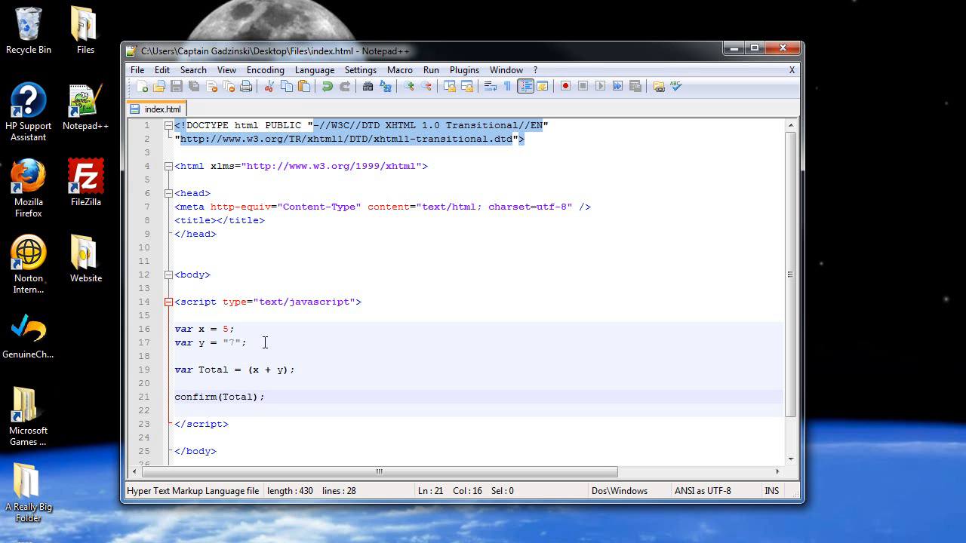
double_click(230, 342)
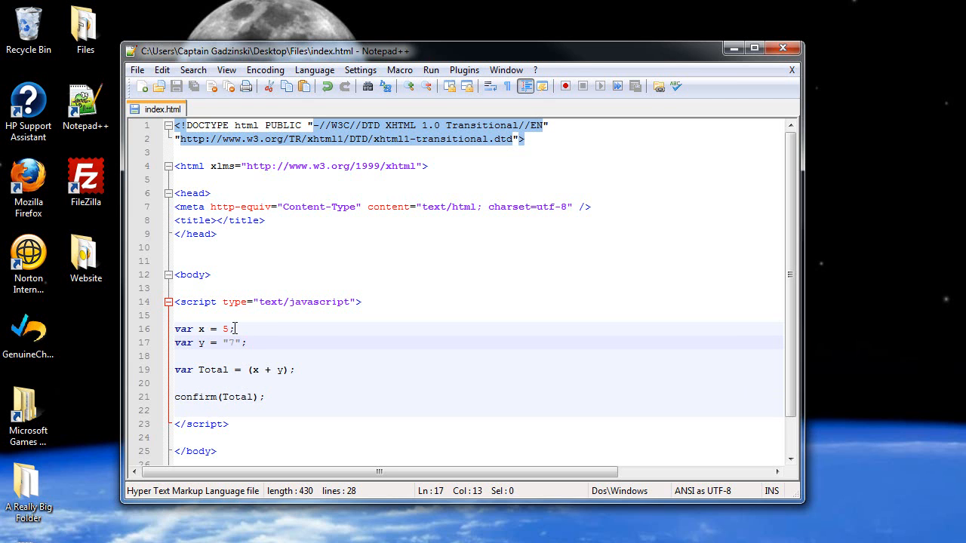
mouse_move(262, 377)
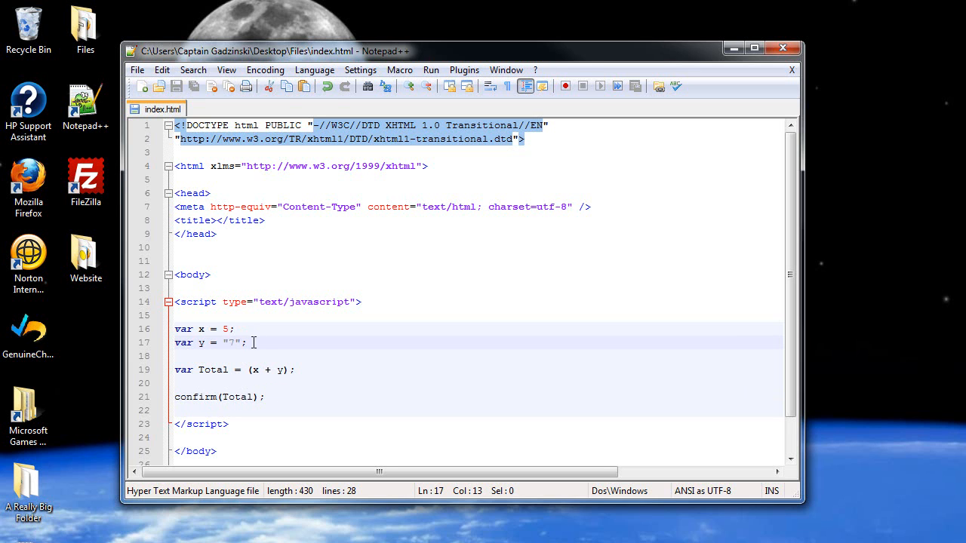
mouse_move(220, 329)
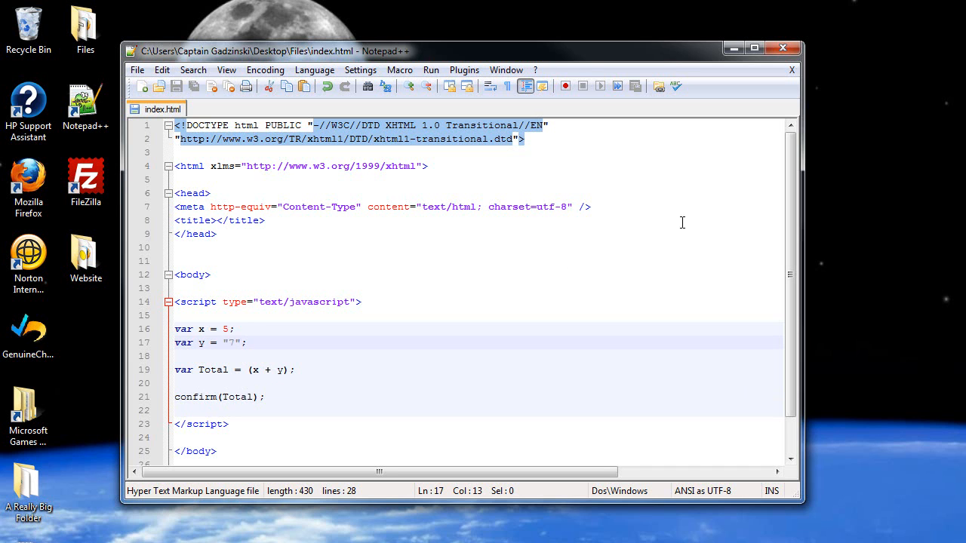
mouse_move(668, 254)
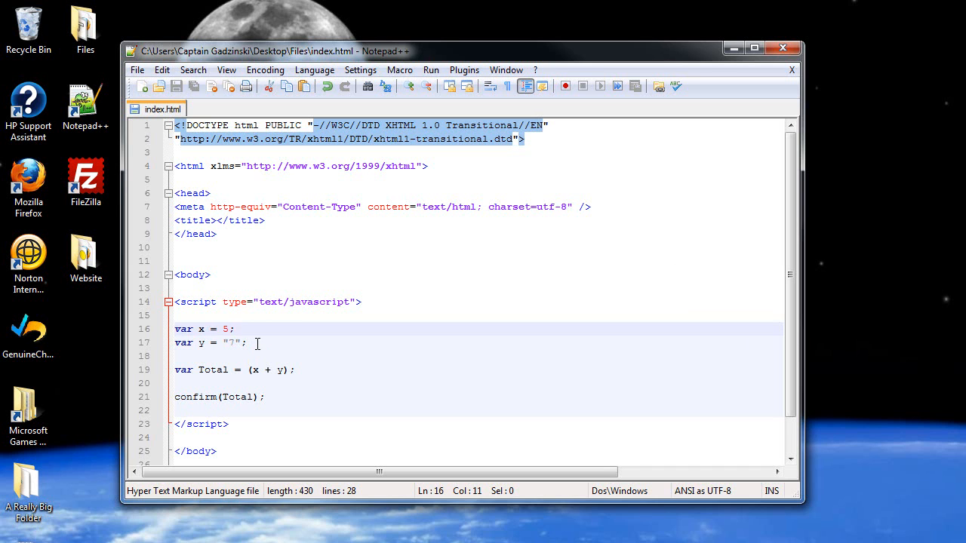
left_click(256, 343)
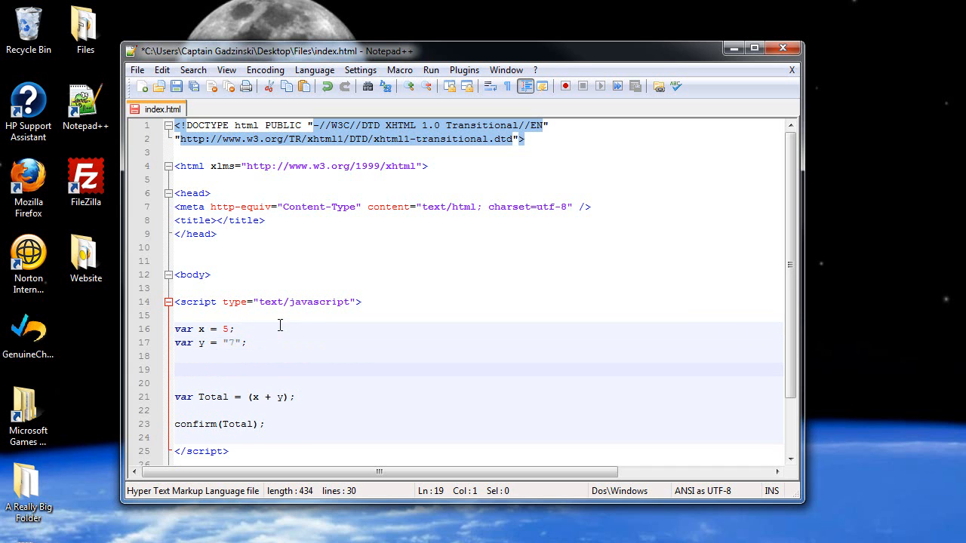
- Add the line var a = parseInt(y); after the y declaration
type("var")
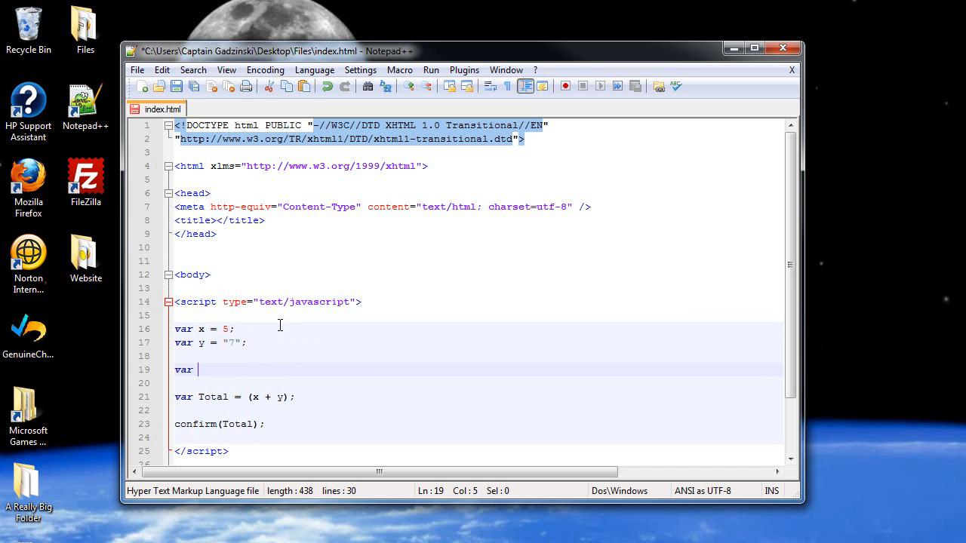
type("a =")
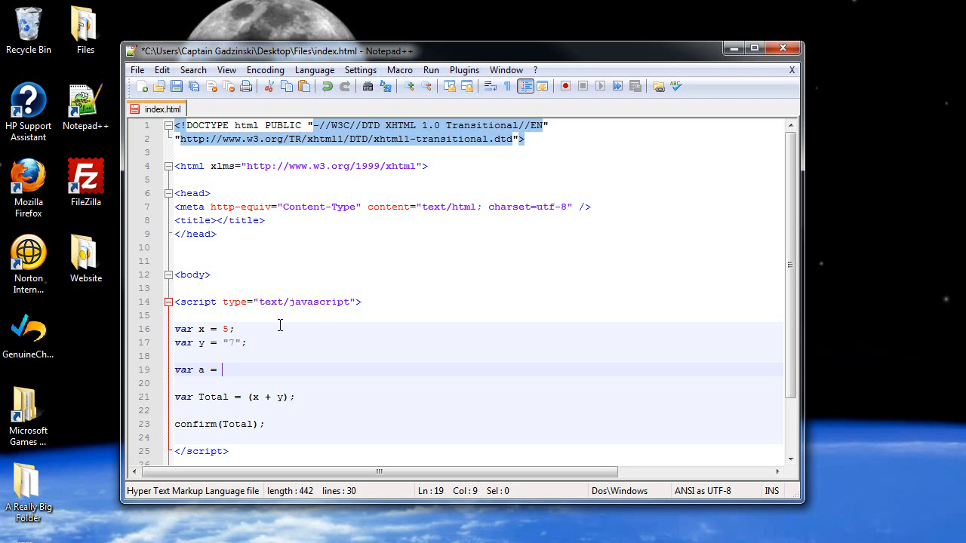
type("pars")
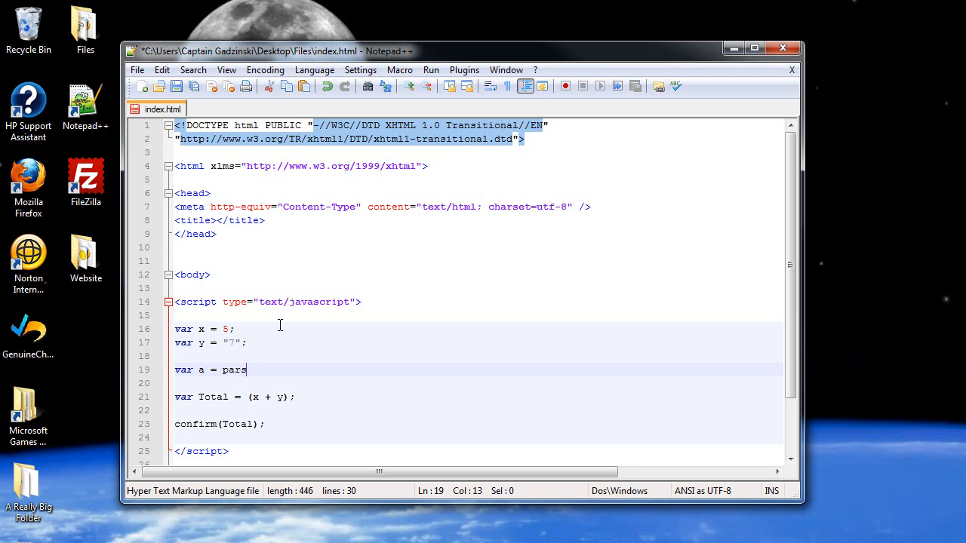
type("eIn")
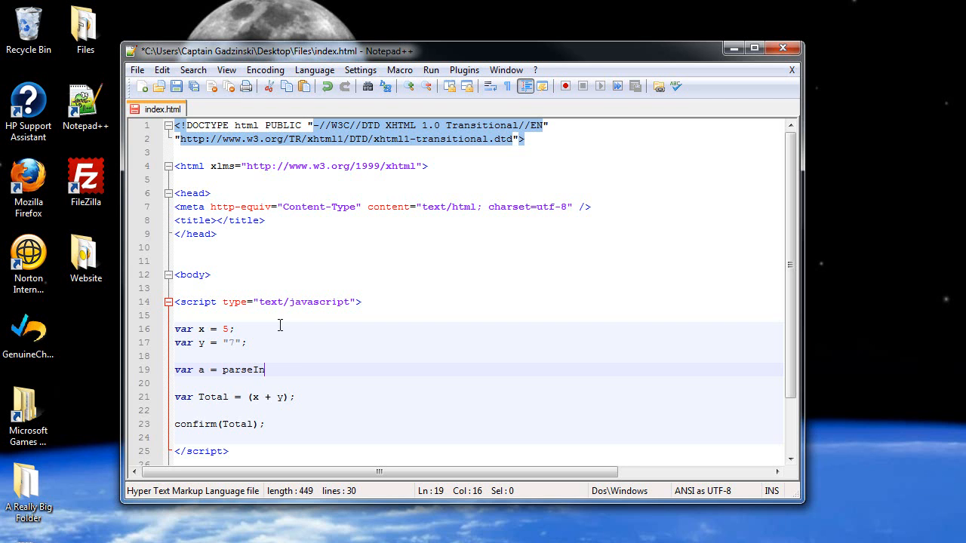
type("t();")
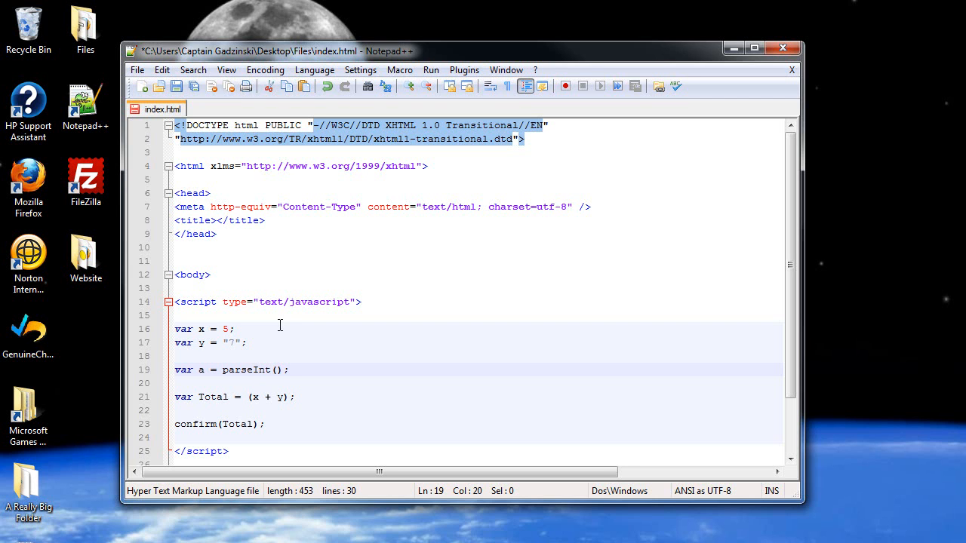
left_click(272, 369)
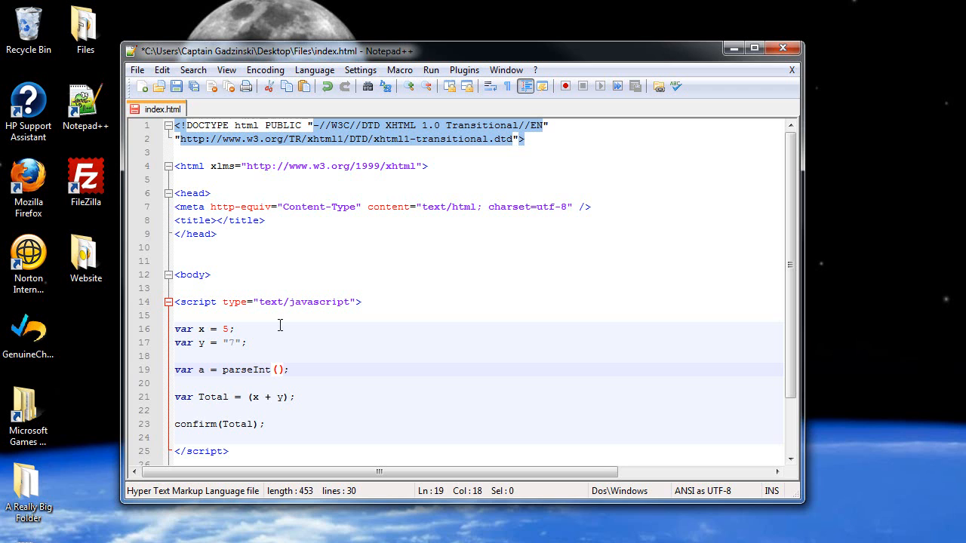
type("y")
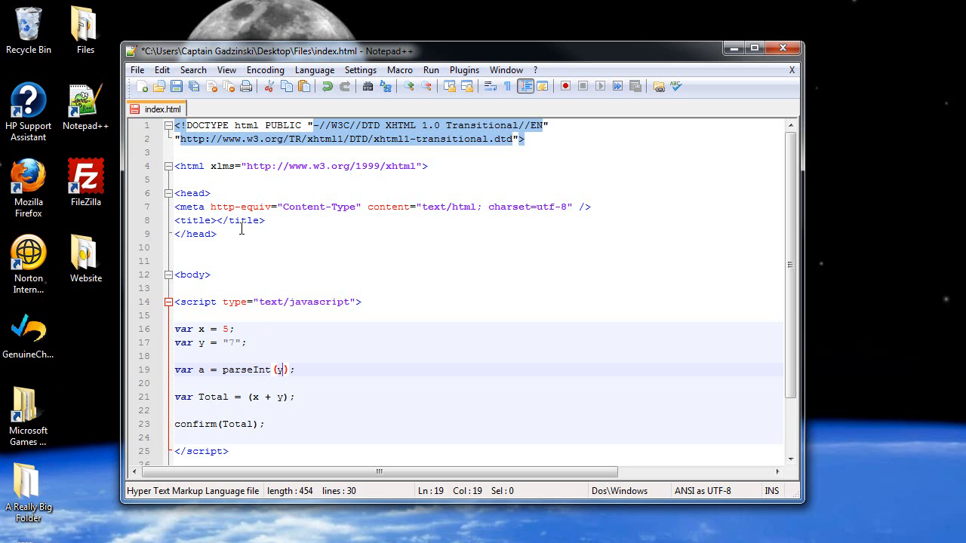
mouse_move(283, 397)
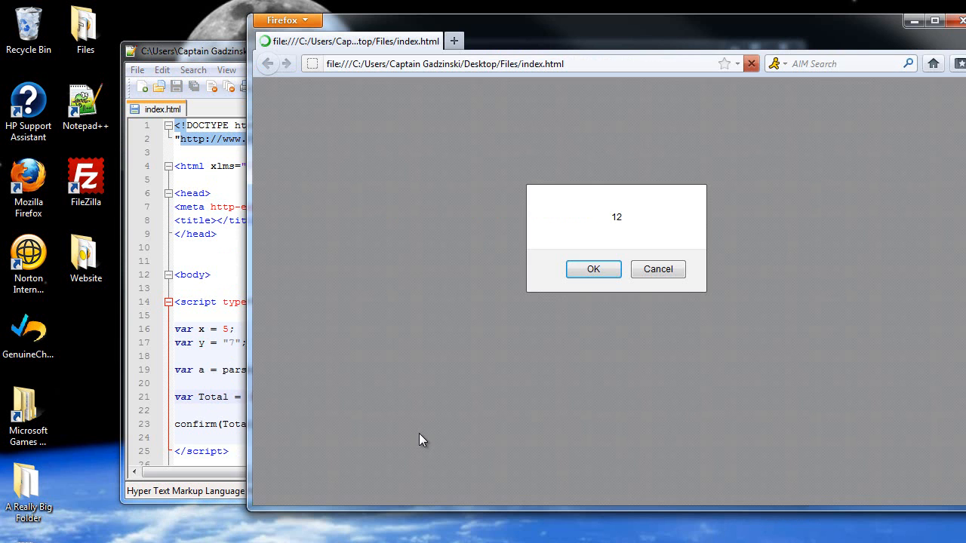
- Append letters 'drhyrt' and an 8 into y's string while the page still reports 12
left_click(593, 269)
type("th")
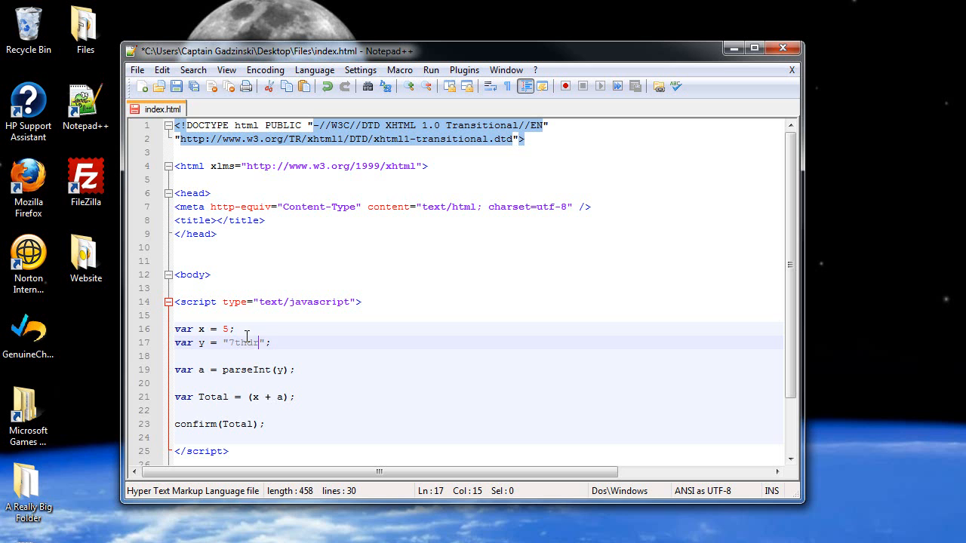
type("drhyrt")
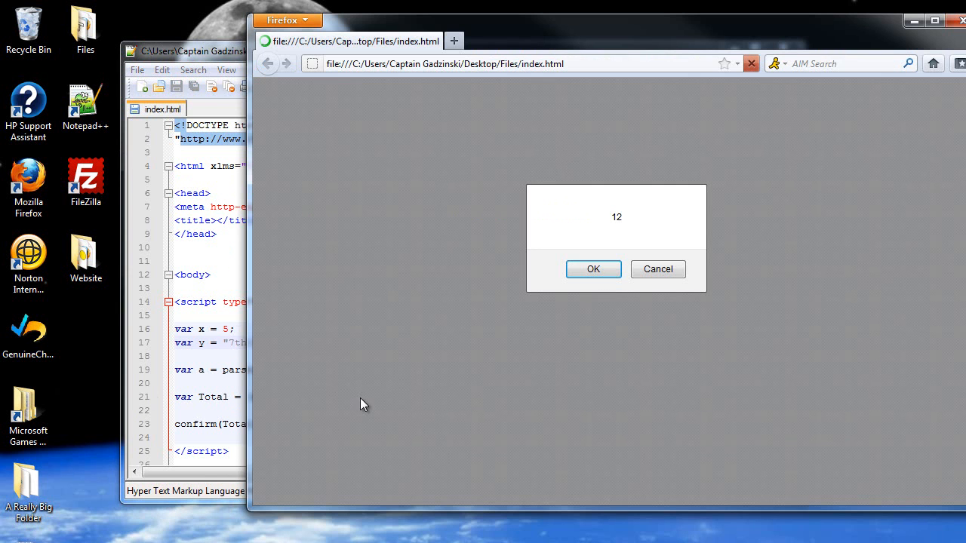
left_click(593, 269)
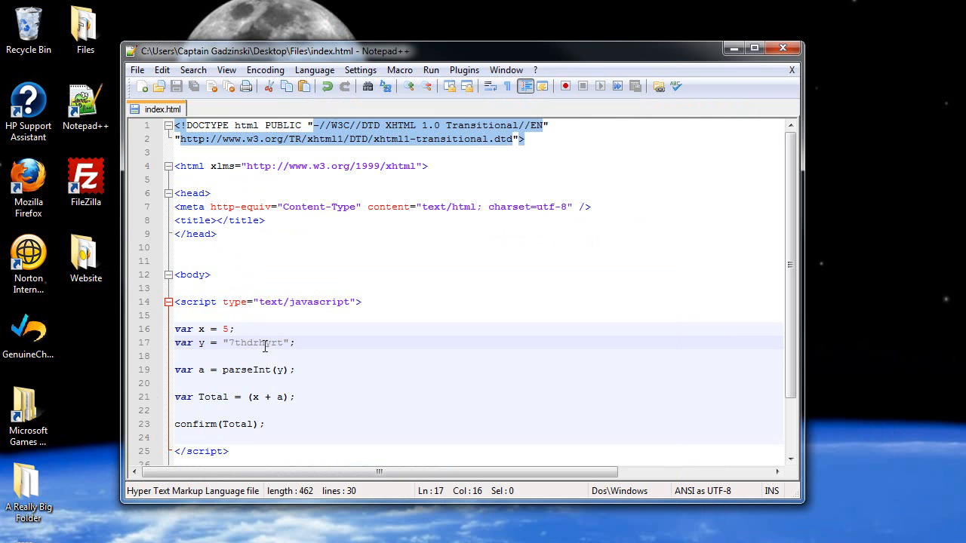
type("8")
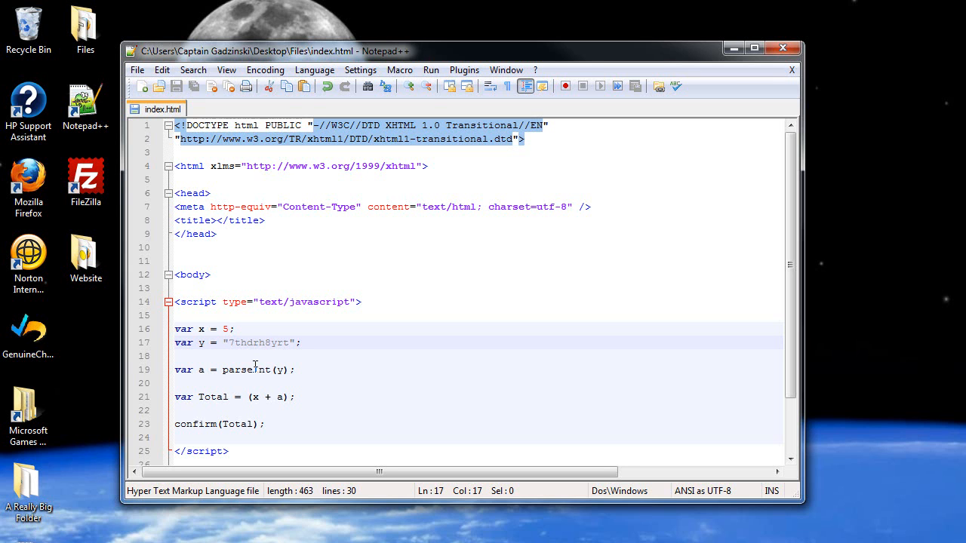
mouse_move(255, 370)
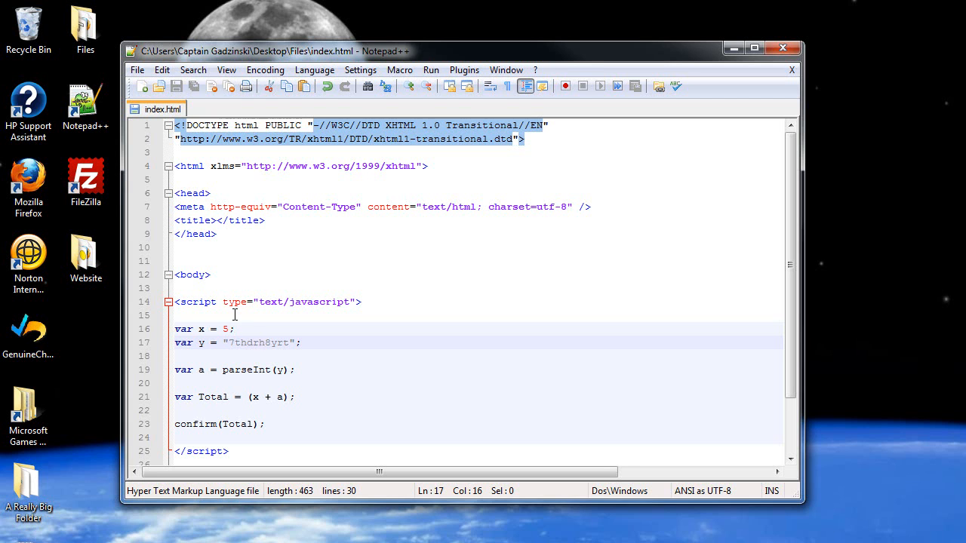
mouse_move(245, 342)
type("0")
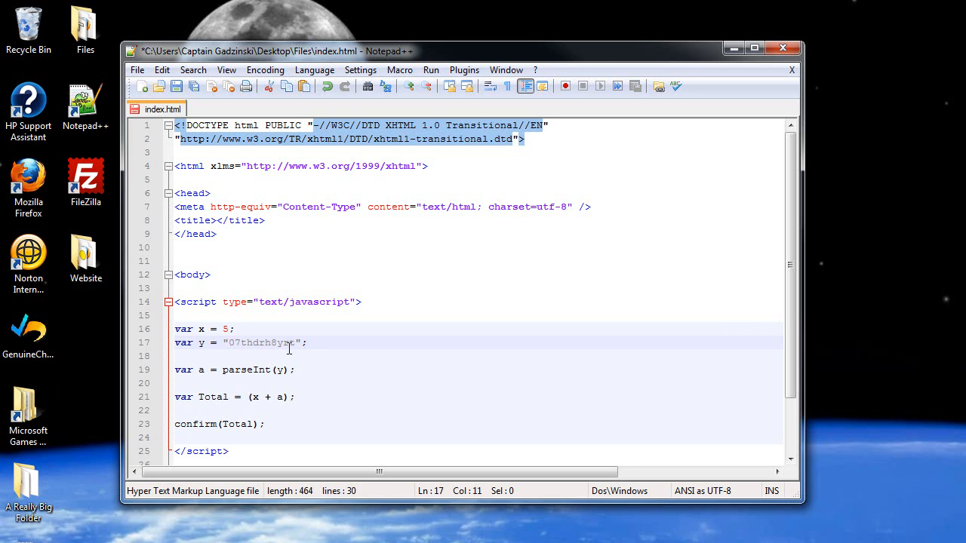
- Try a 0x prefix on y's string, remove it, and make the string start with 7.48
type("x")
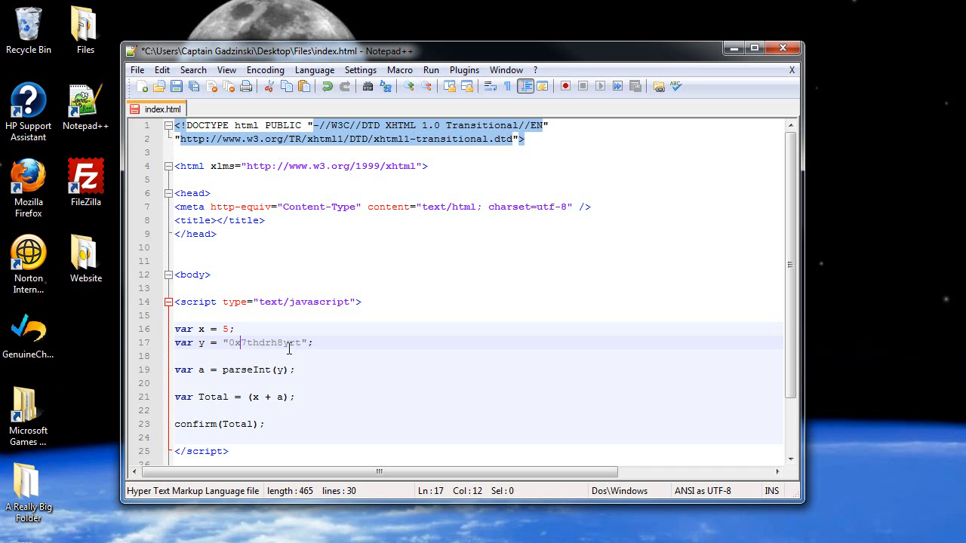
key("BackSpace")
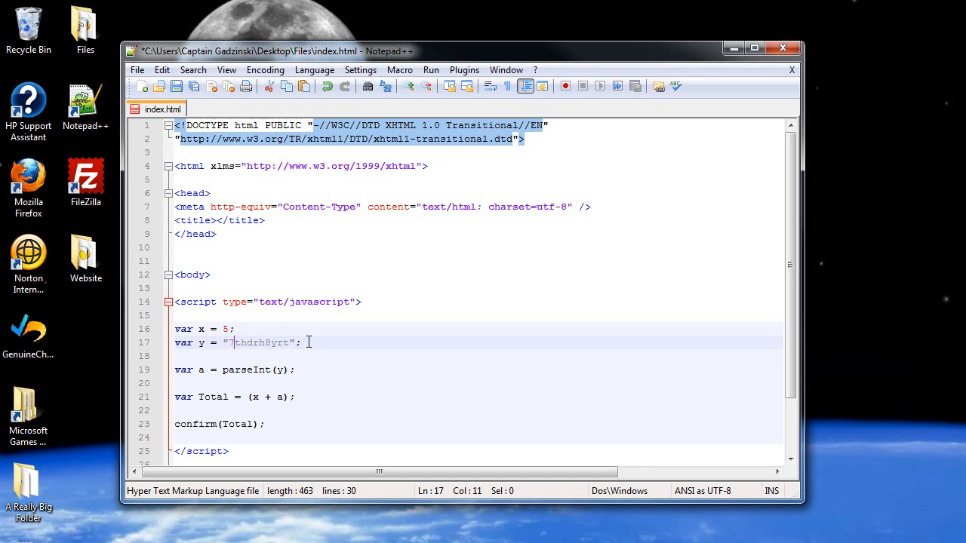
type(".48")
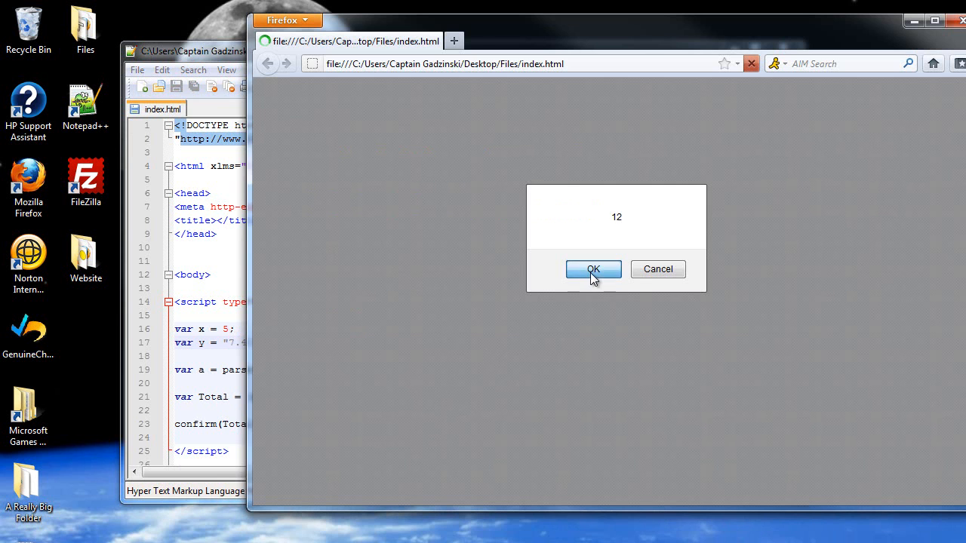
- Swap parseInt for parseFloat on y so the page reports 12.48, then dismiss it
left_click(593, 268)
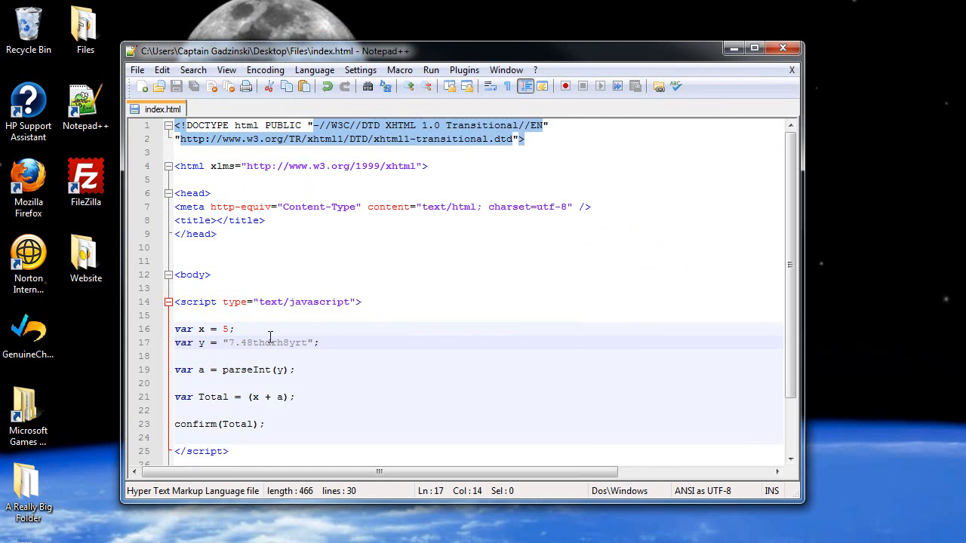
mouse_move(249, 346)
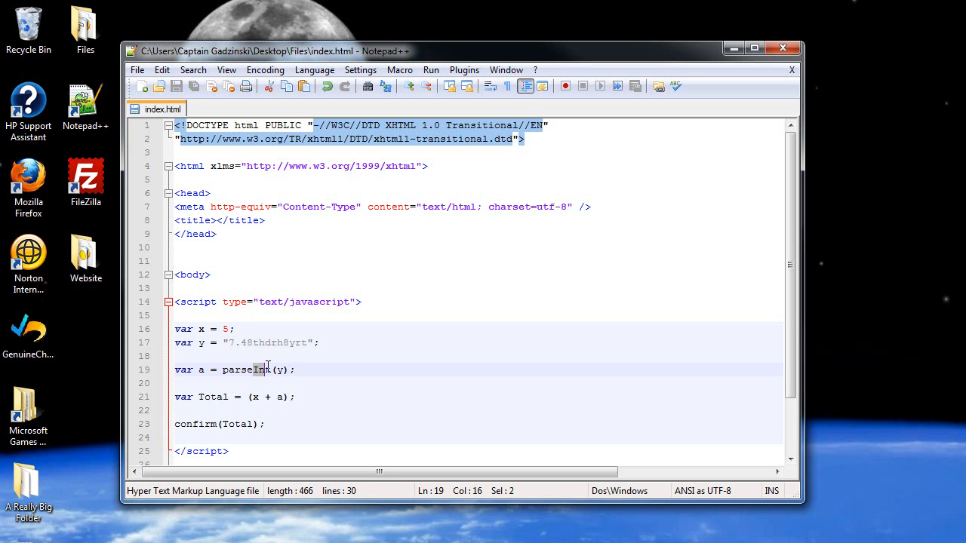
left_click(257, 343)
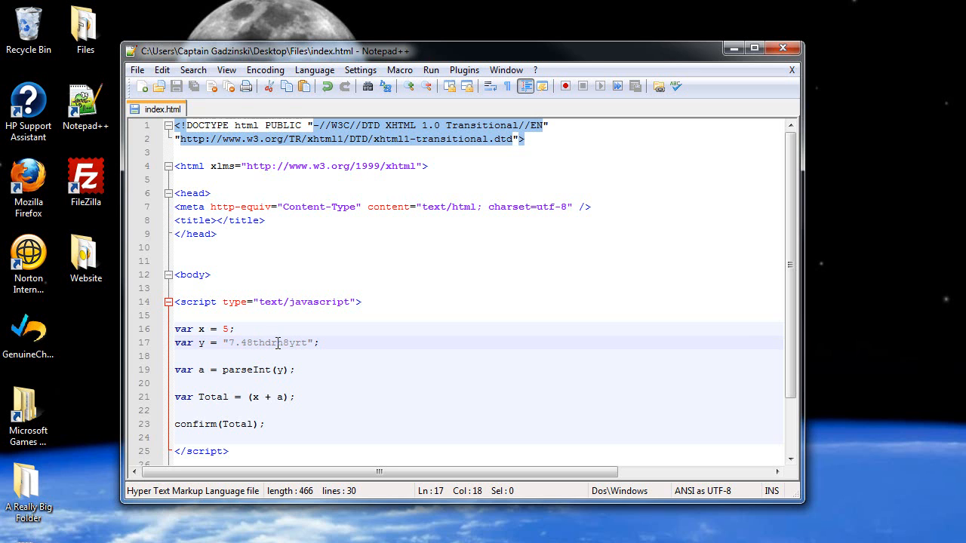
mouse_move(288, 343)
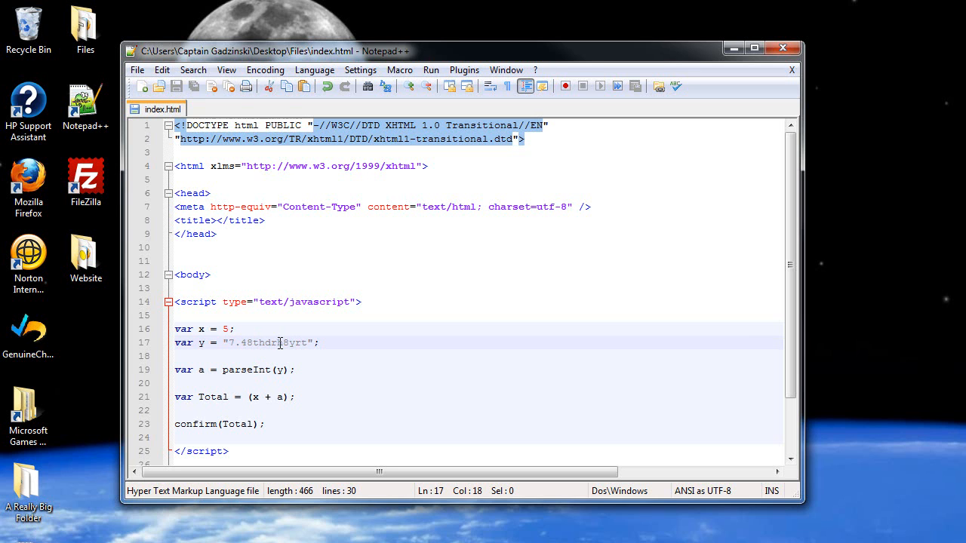
double_click(263, 370)
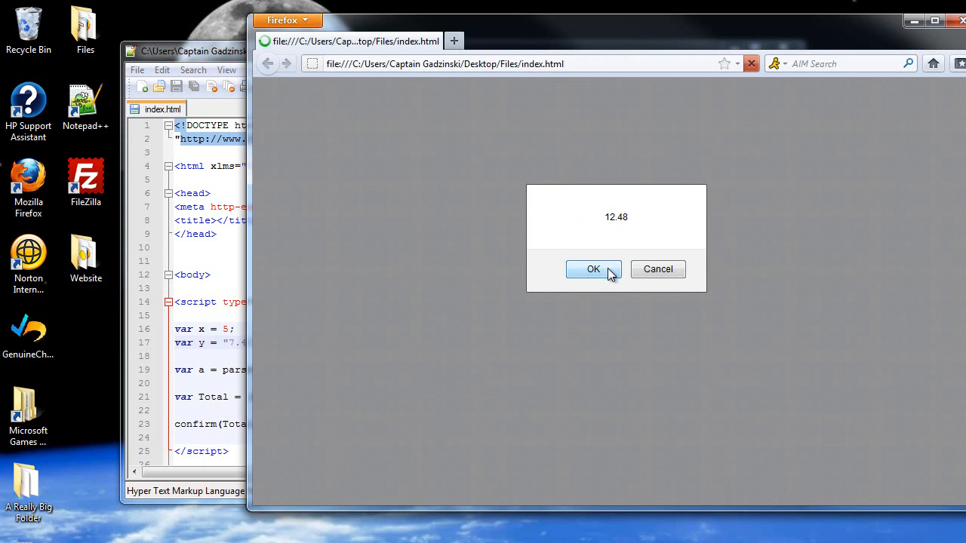
left_click(593, 269)
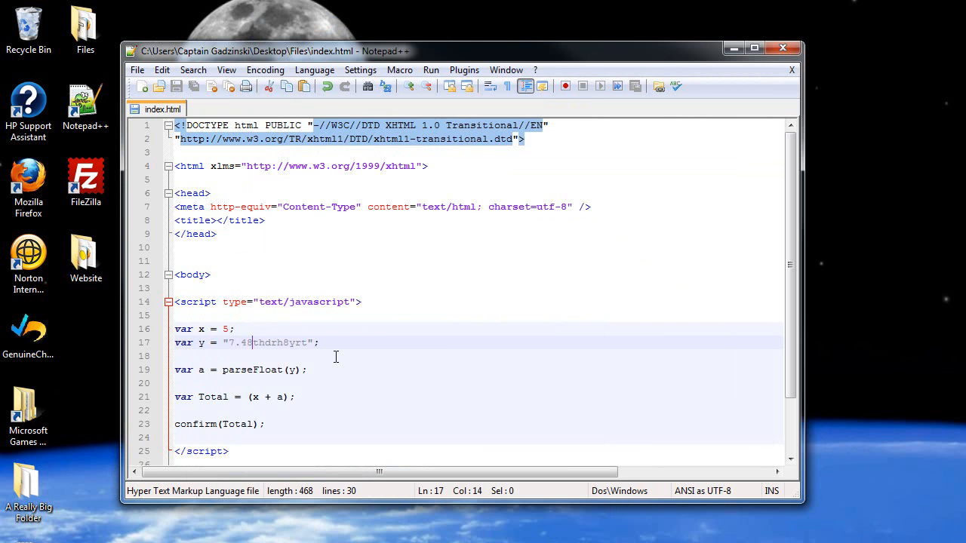
mouse_move(326, 363)
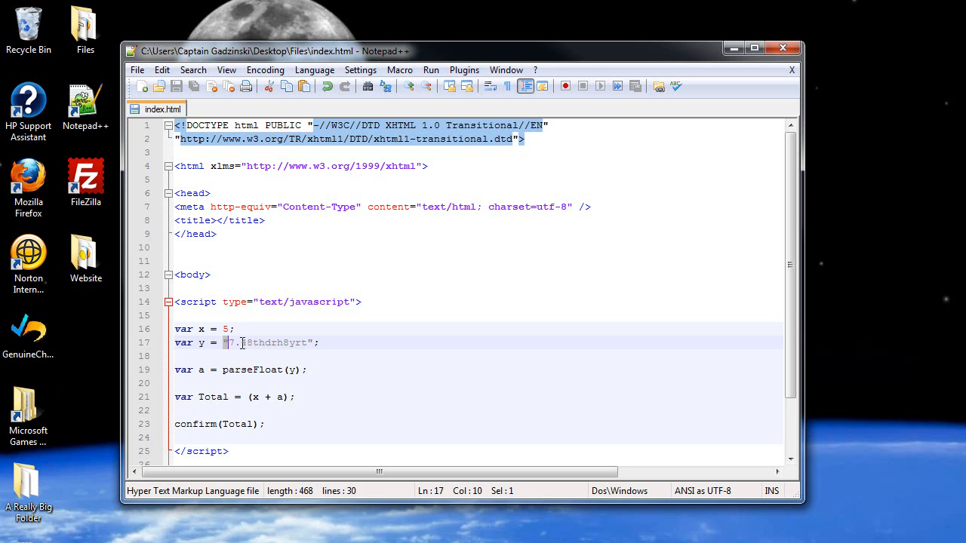
- Set y to the number 8, Total to (x + y), save, and dismiss the 13 result
left_click_drag(225, 343, 319, 343)
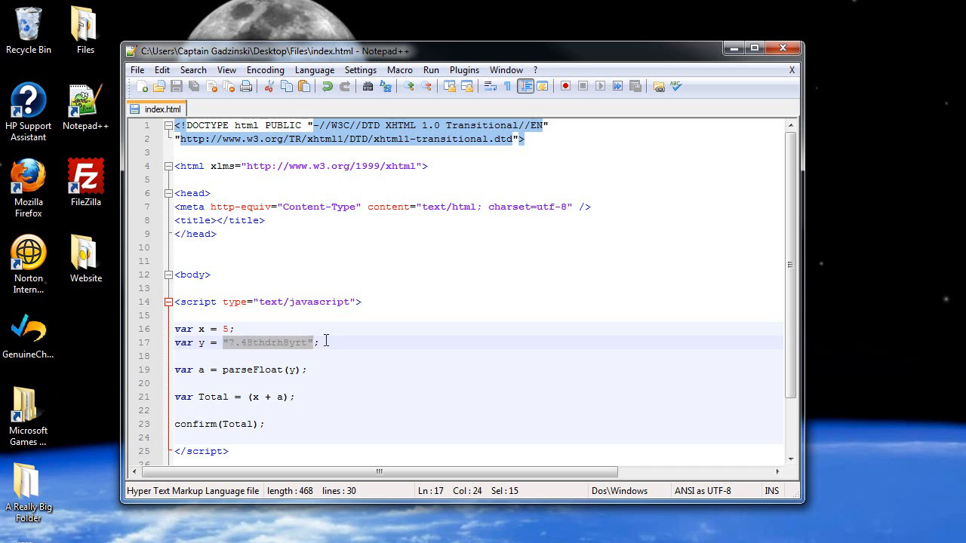
type("8;")
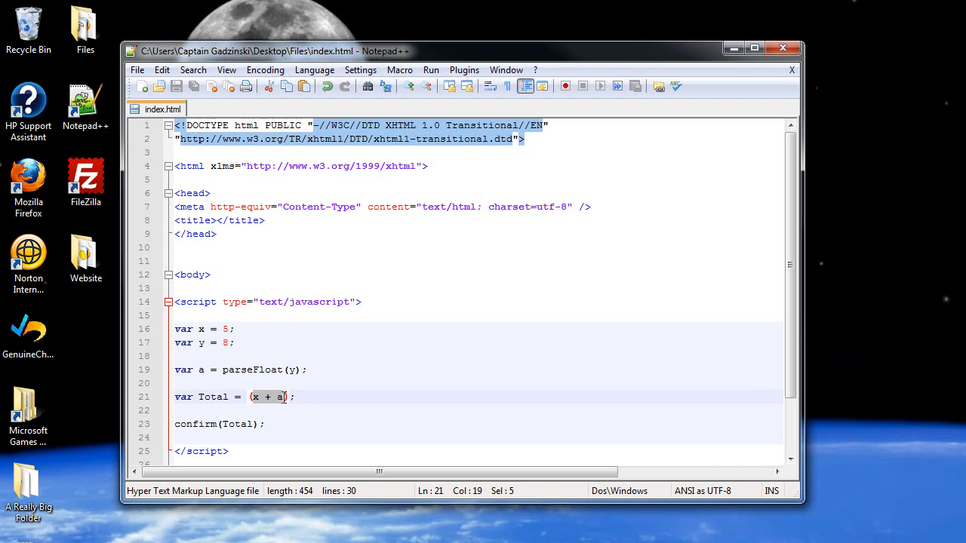
key("Delete")
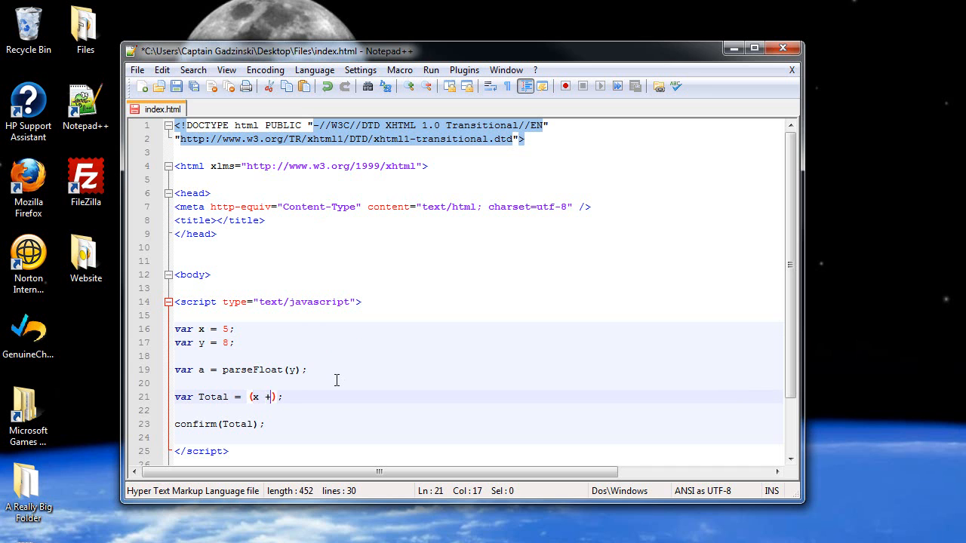
type("y")
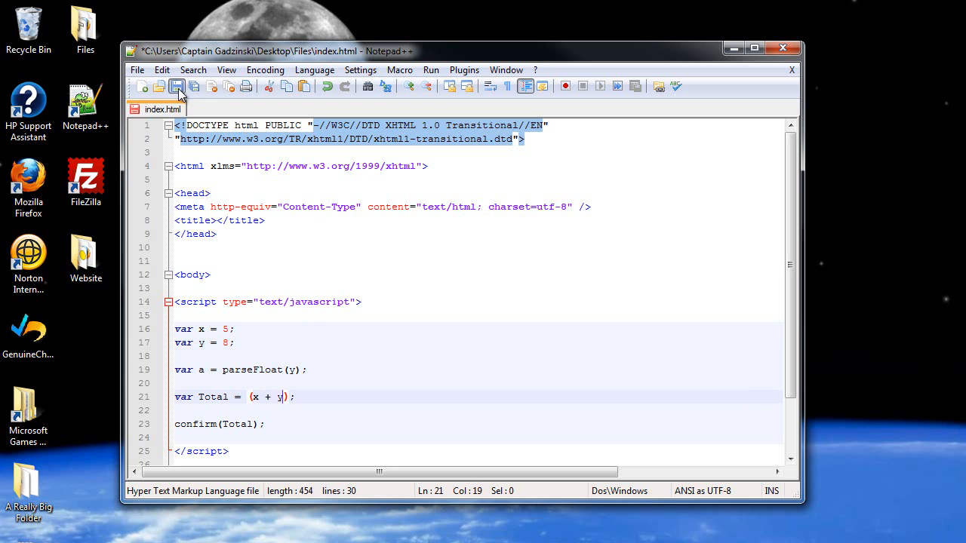
left_click(186, 87)
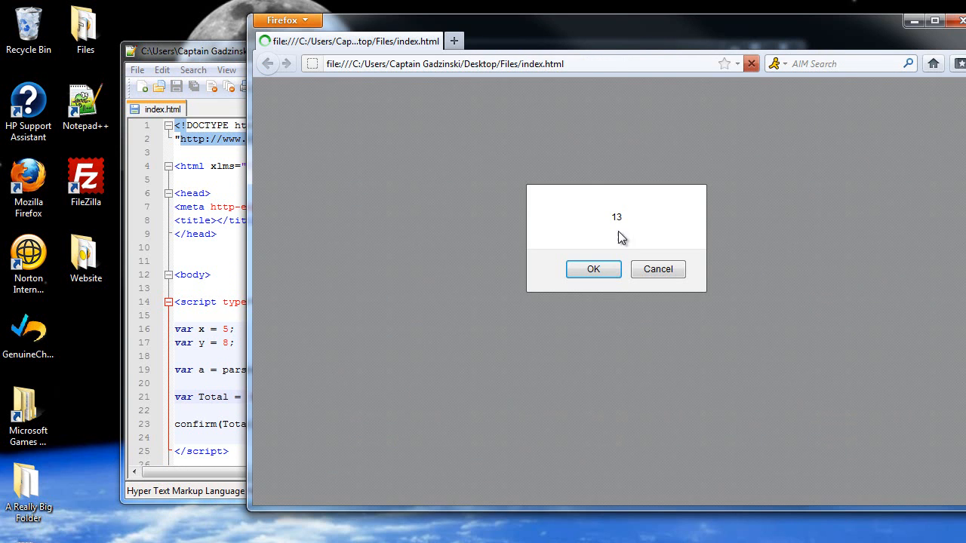
left_click(593, 268)
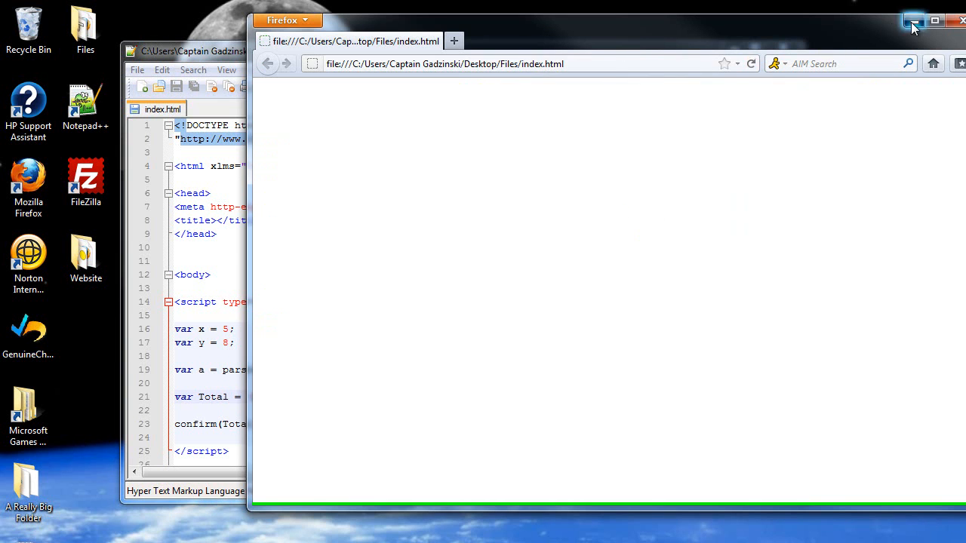
left_click(912, 21)
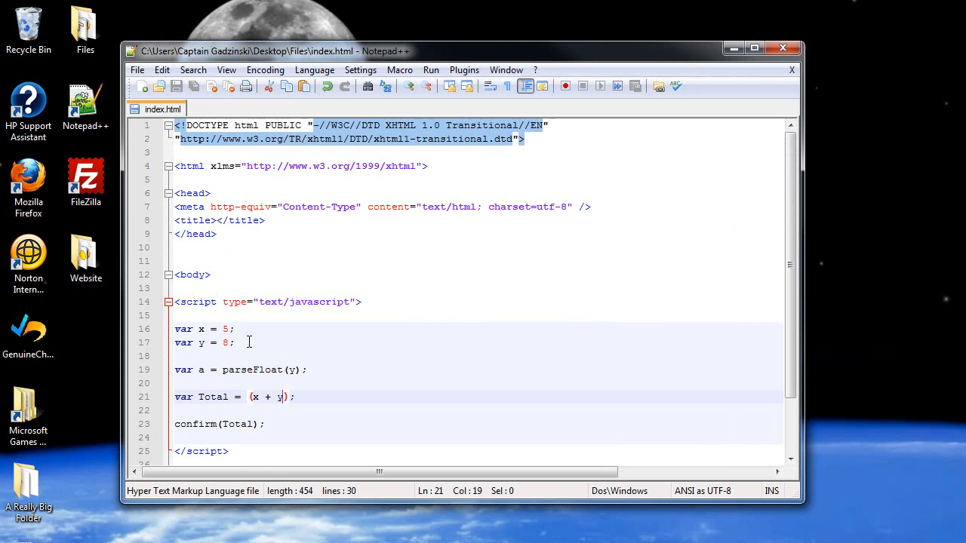
mouse_move(275, 344)
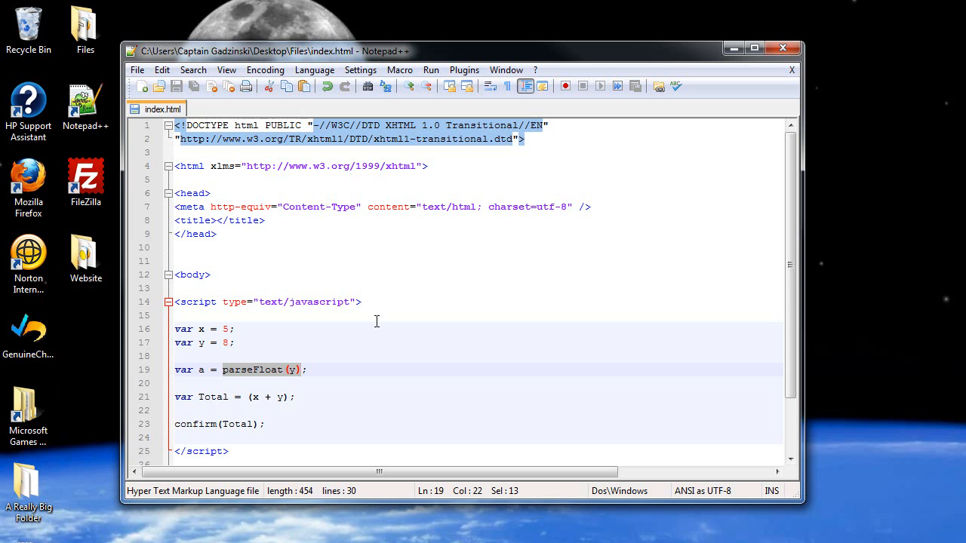
- Change a's value to x.toString()
type("x;")
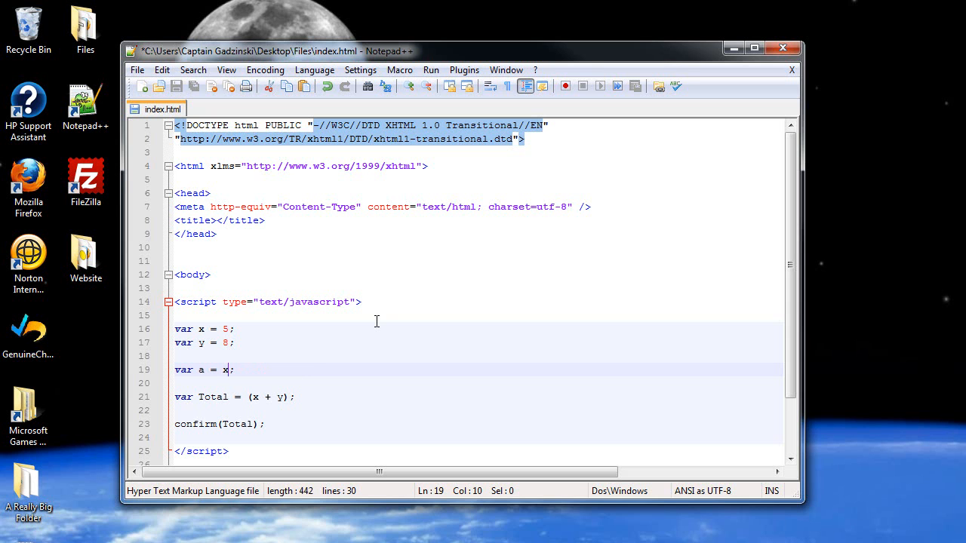
type(".t")
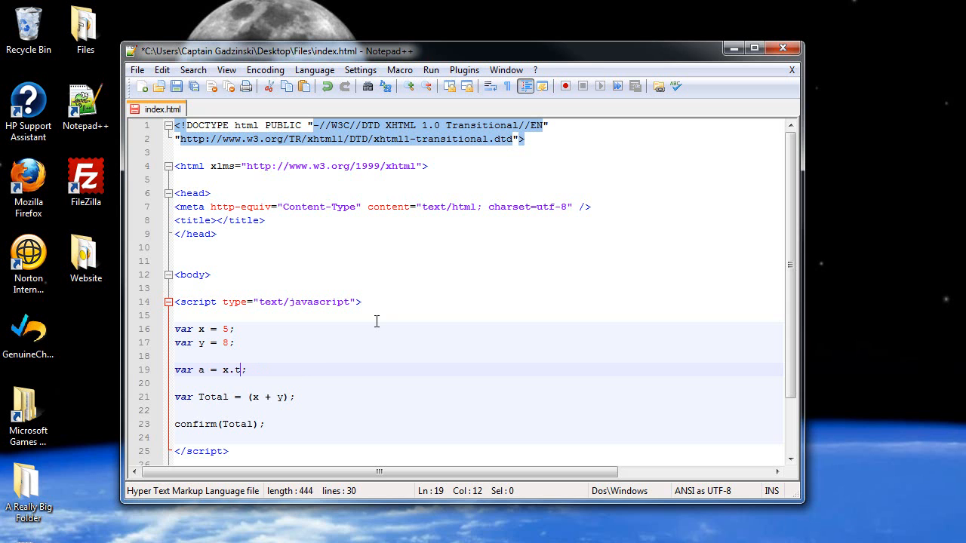
type("oString")
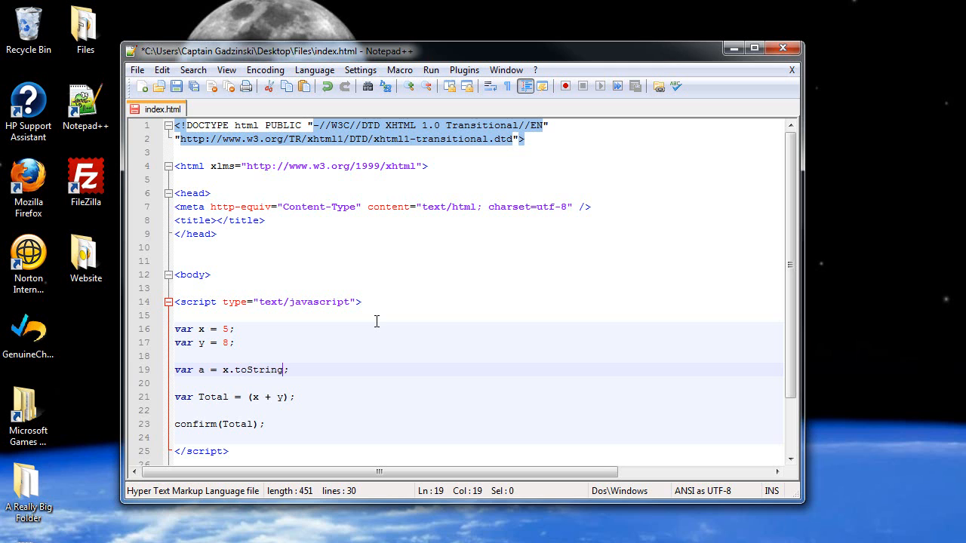
type("()")
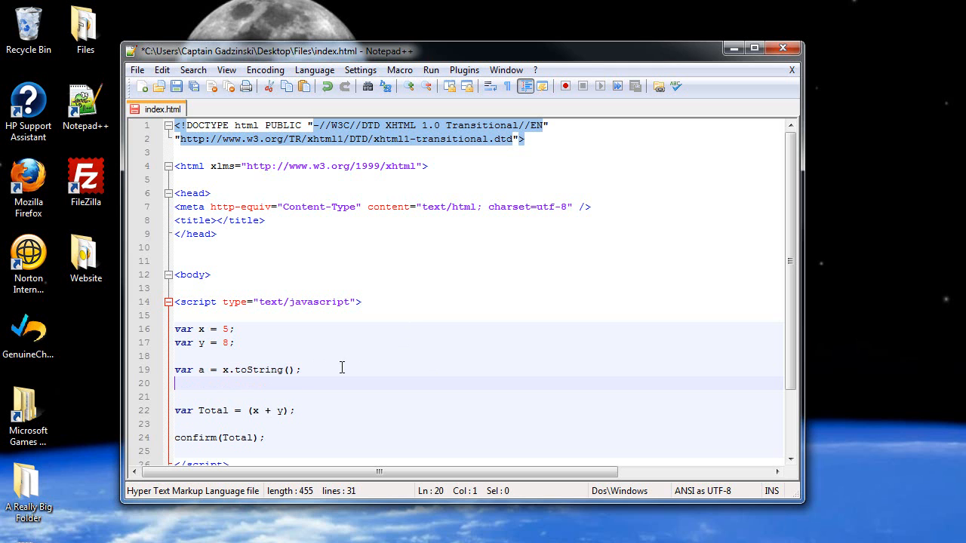
- Add the line var b = y.toString(); after it
type("var")
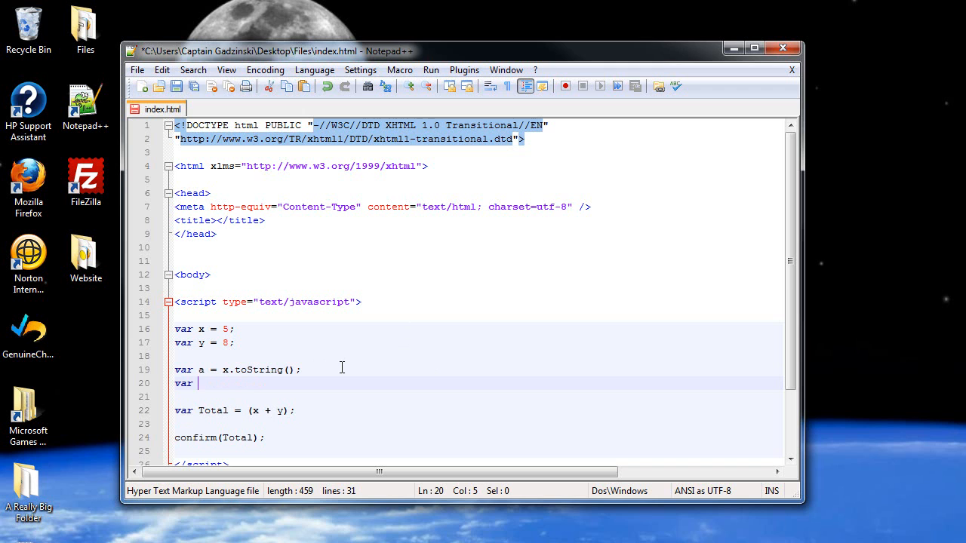
type("b =")
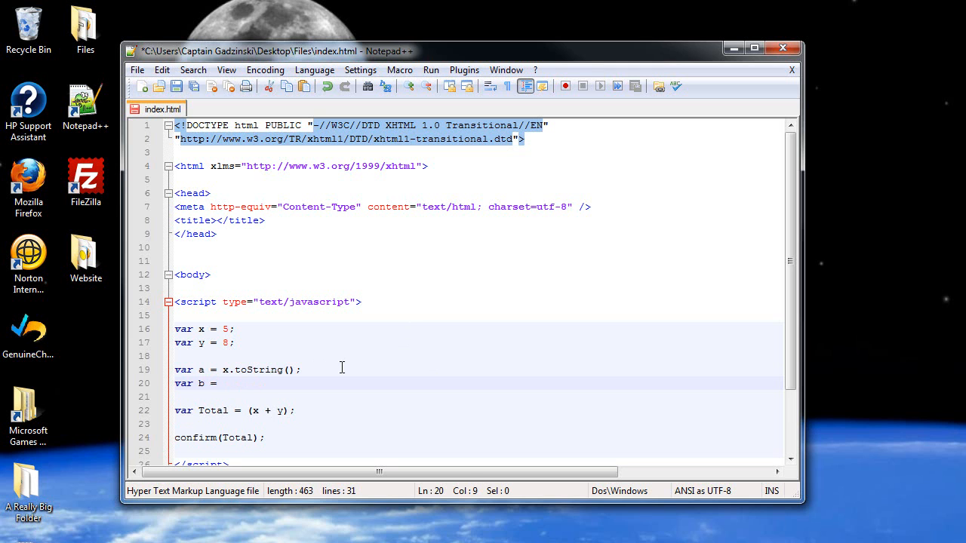
type("y.toSt")
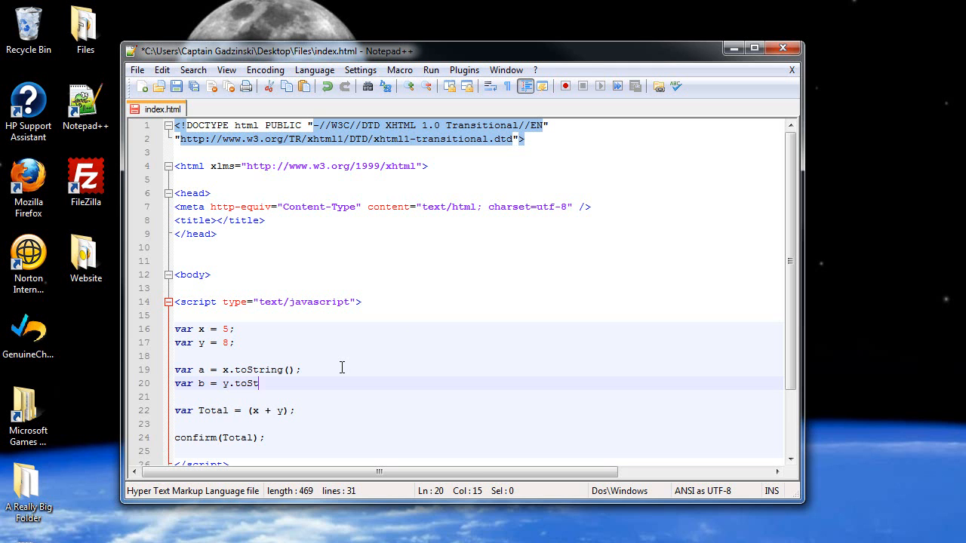
type("ring()")
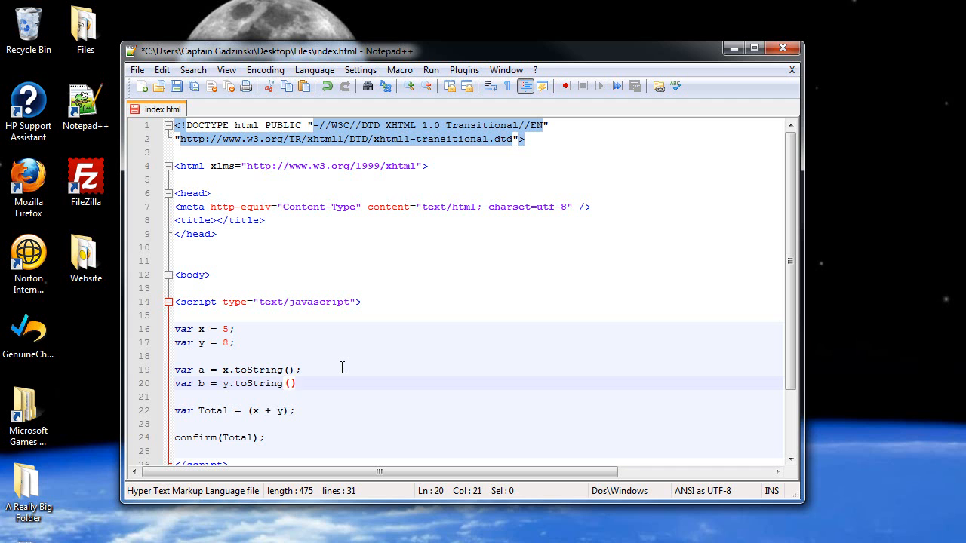
type(";")
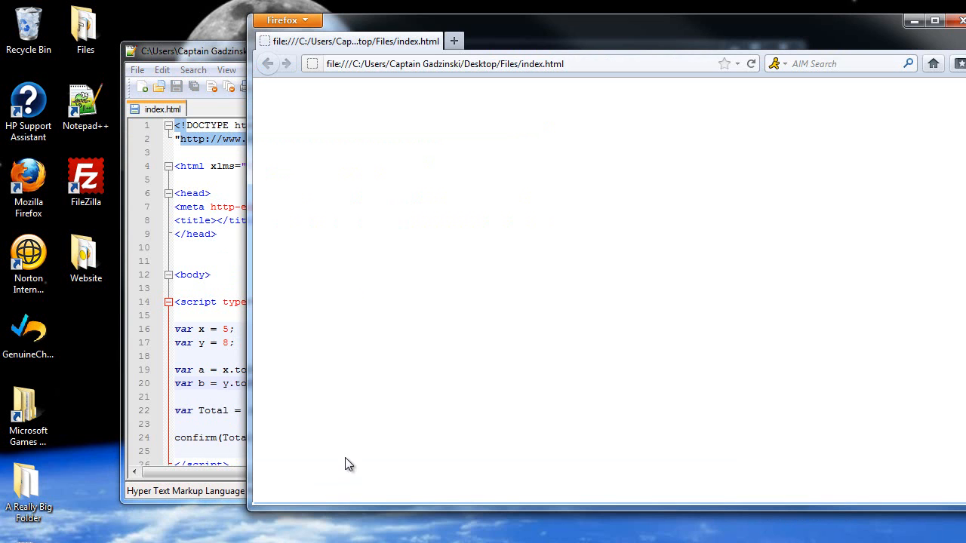
- Make Total sum a + b, reload to see 58, then dismiss it and minimise Firefox
left_click(751, 64)
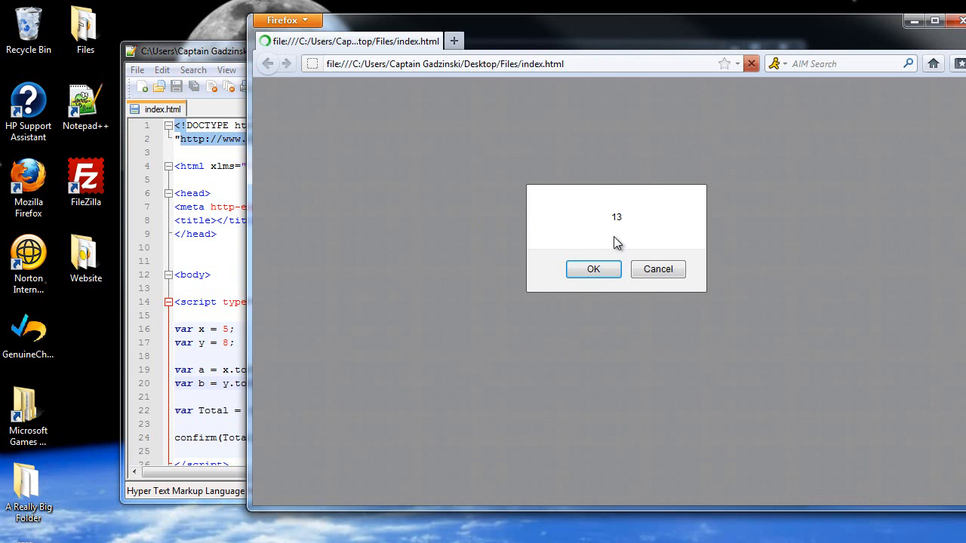
left_click(593, 268)
type(" (a);")
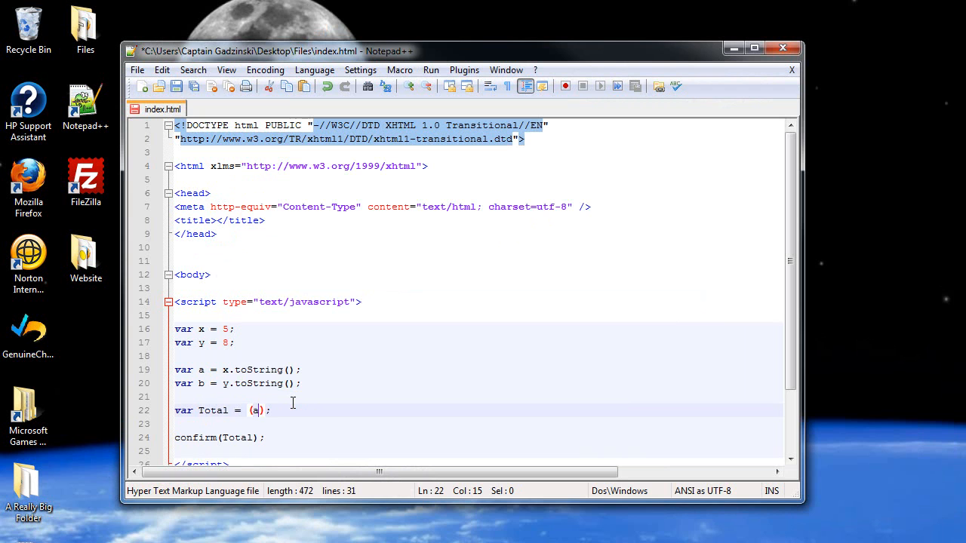
type("+ b")
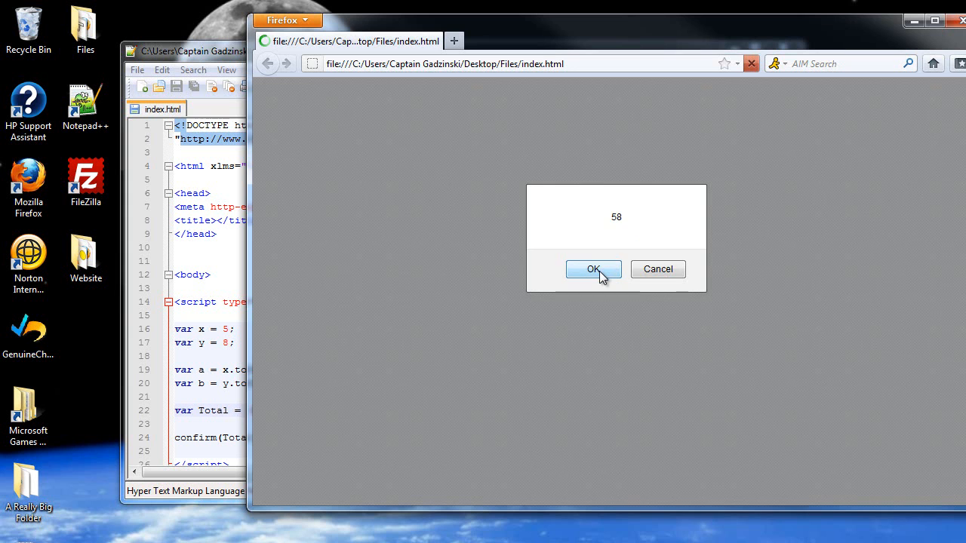
left_click(592, 268)
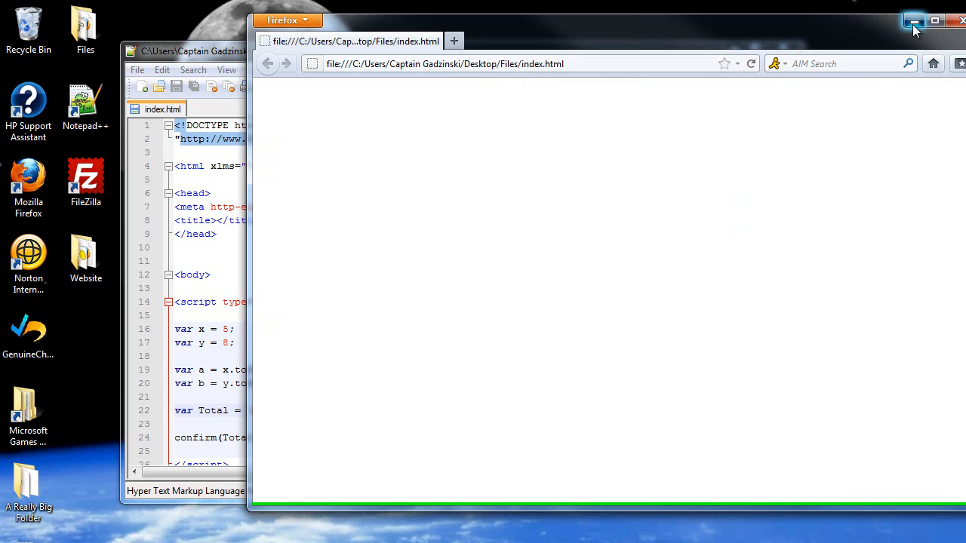
left_click(911, 21)
type("var")
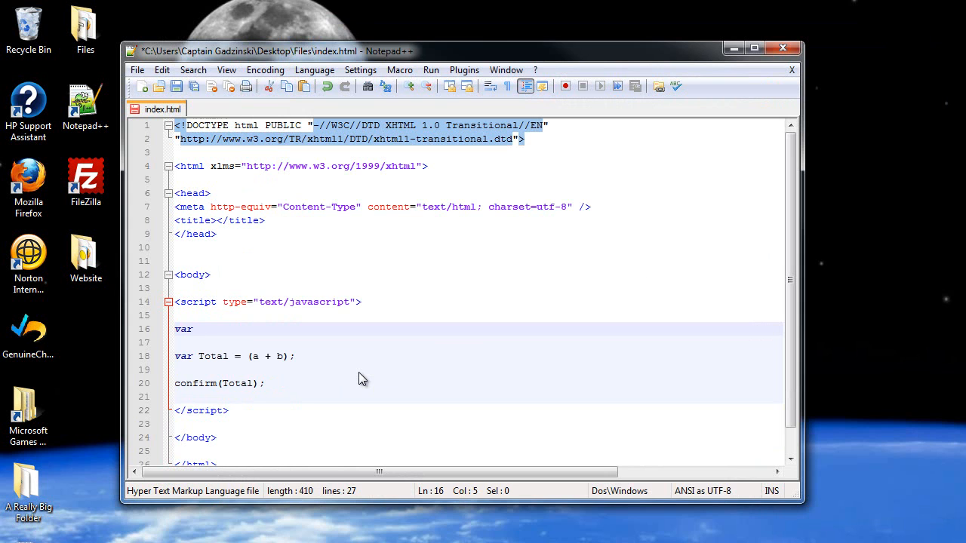
- Write var Math = prompt("Type in a problem", 0); in place of the number variables
type("Math =")
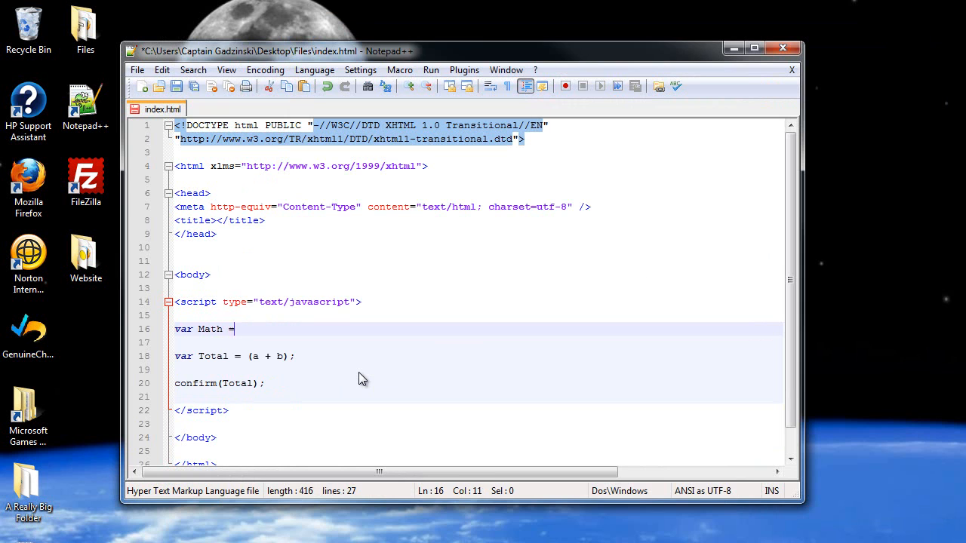
type("prompt ()")
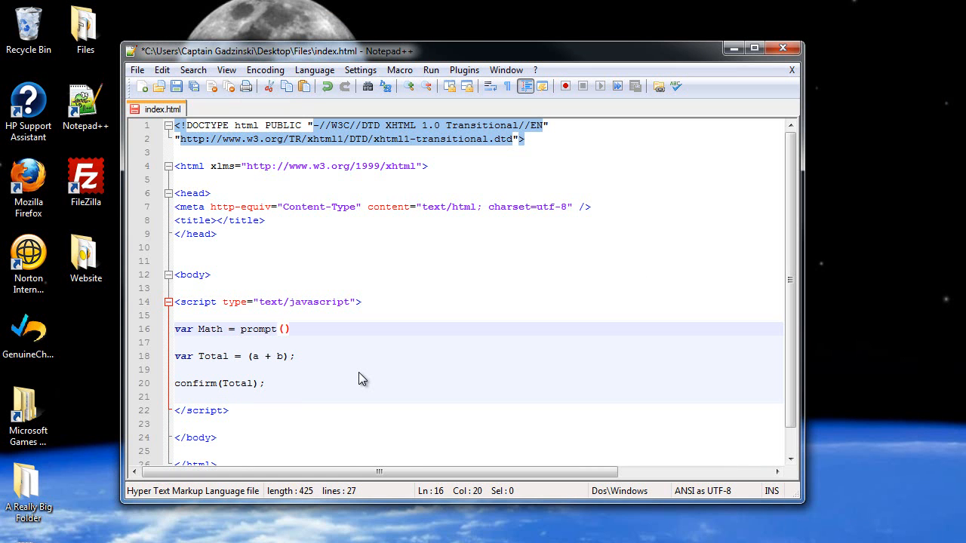
type(";")
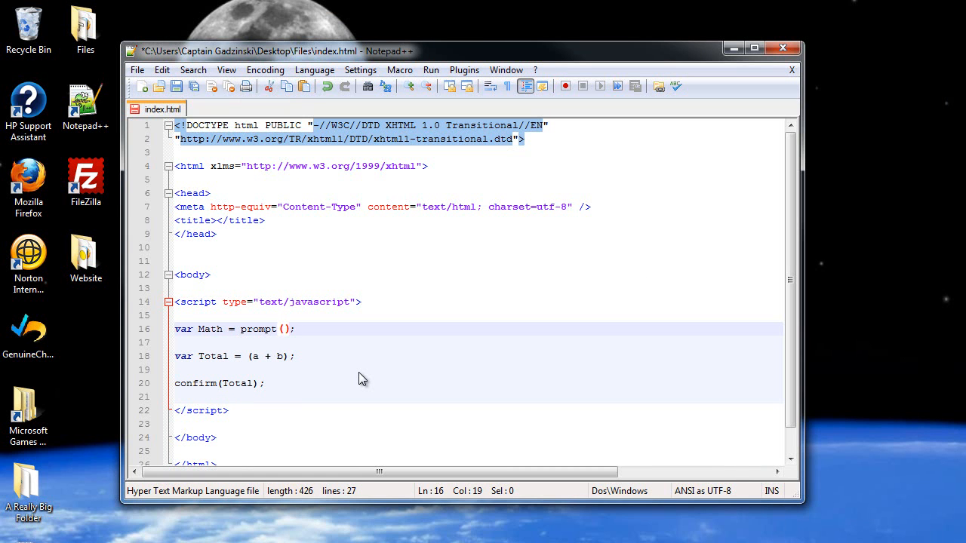
type("Type in a")
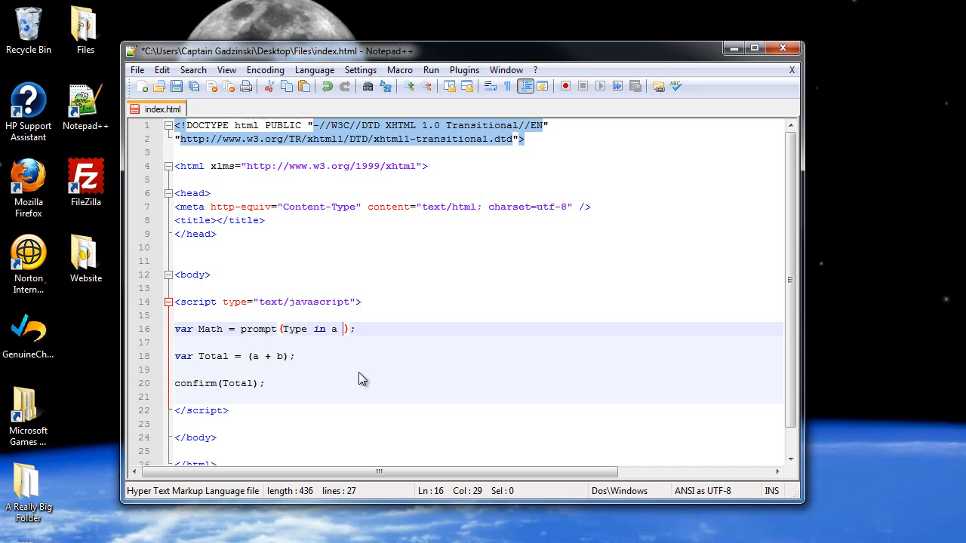
type("problem")
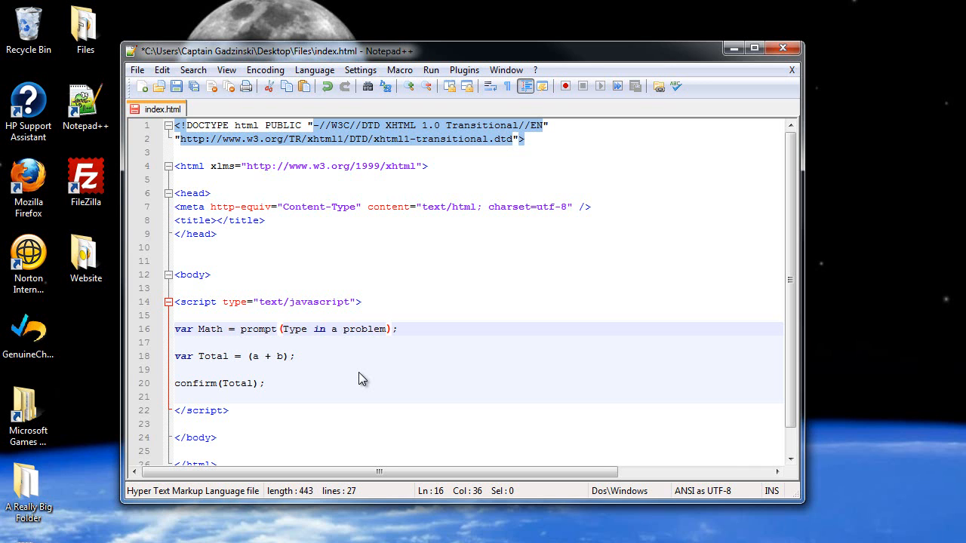
type("\"")
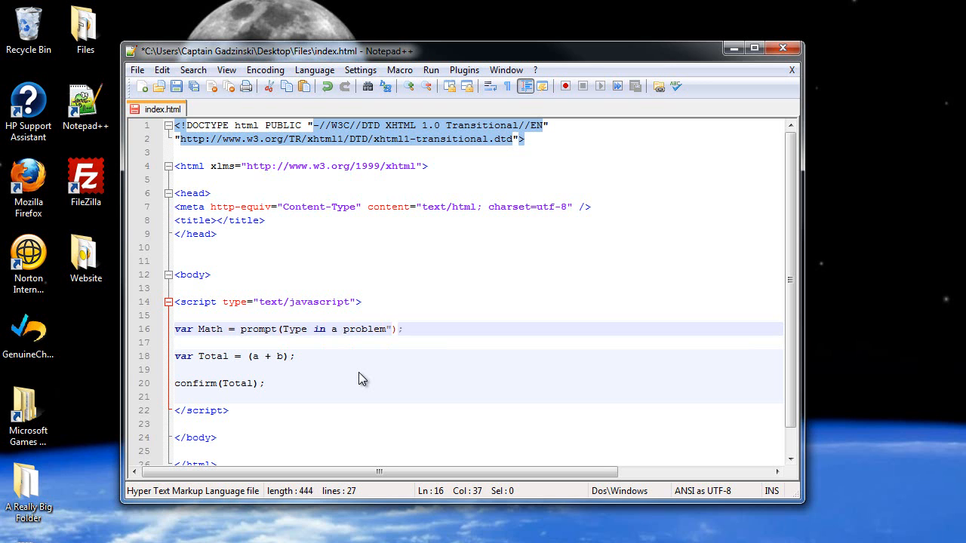
left_click(284, 329)
type("\"")
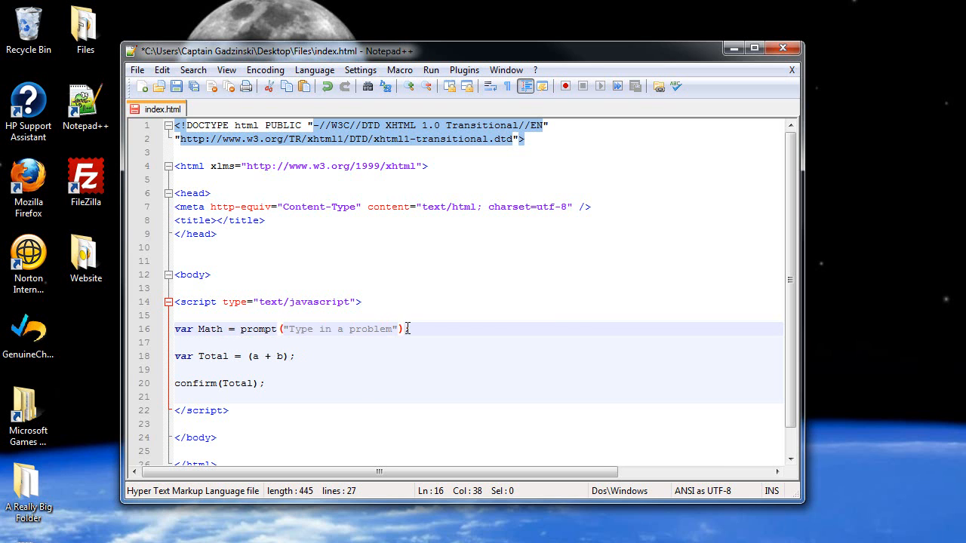
type(", 0")
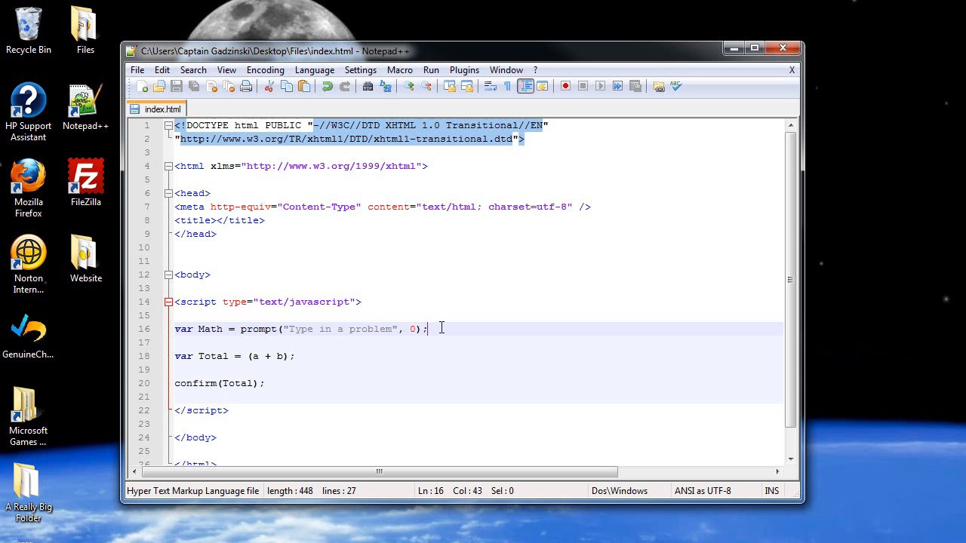
left_click(412, 329)
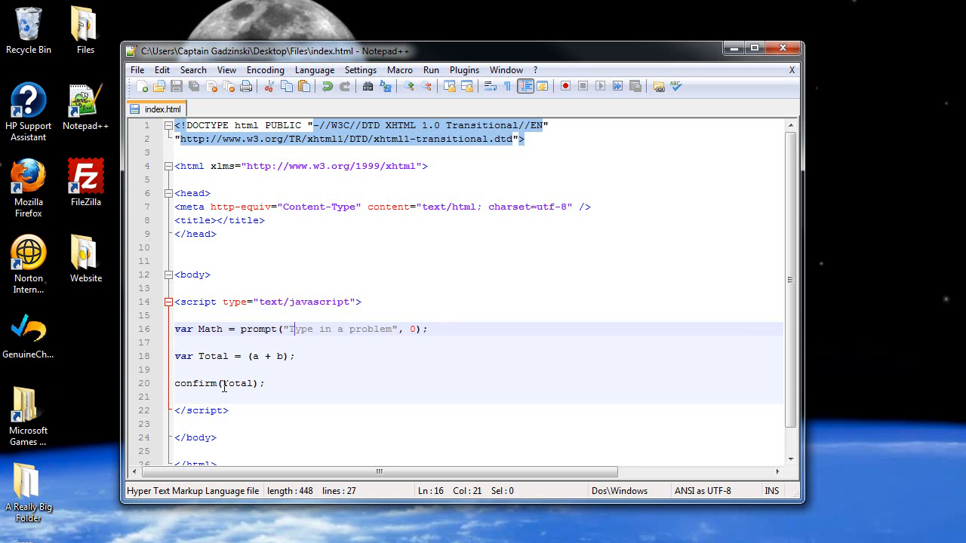
- Replace the a + b expression so Total equals (Math)
double_click(238, 383)
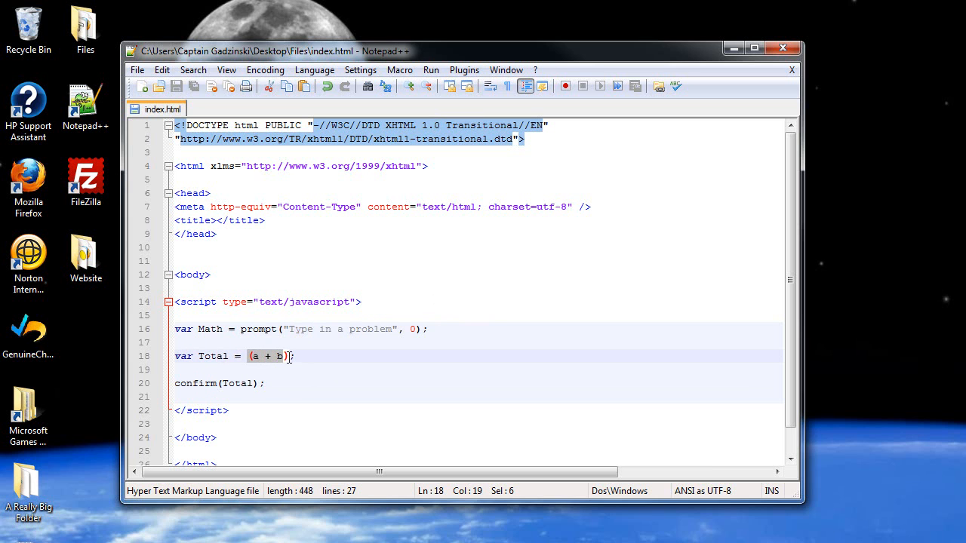
type("Math")
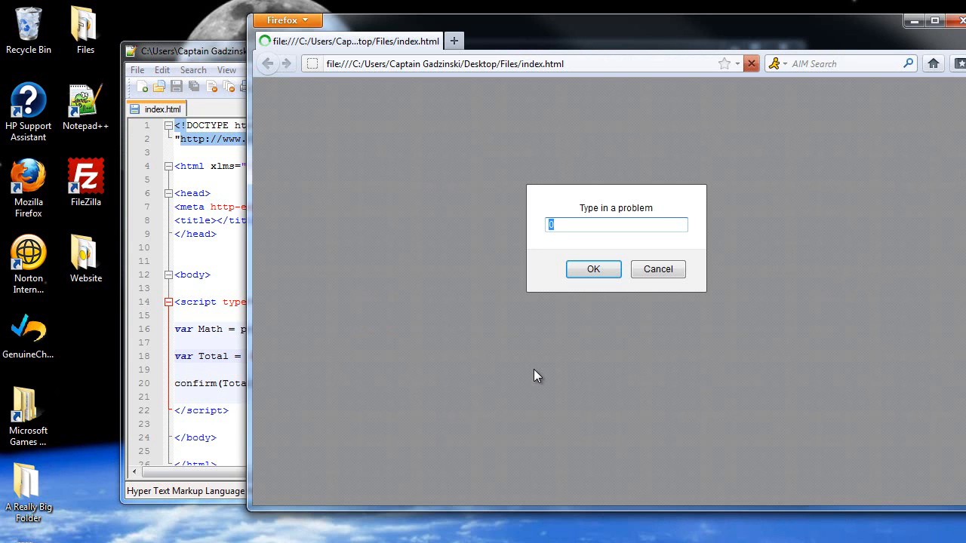
- Answer the prompt with 5 + 8 and dismiss the unevaluated '5 + 8' echo
left_click(593, 268)
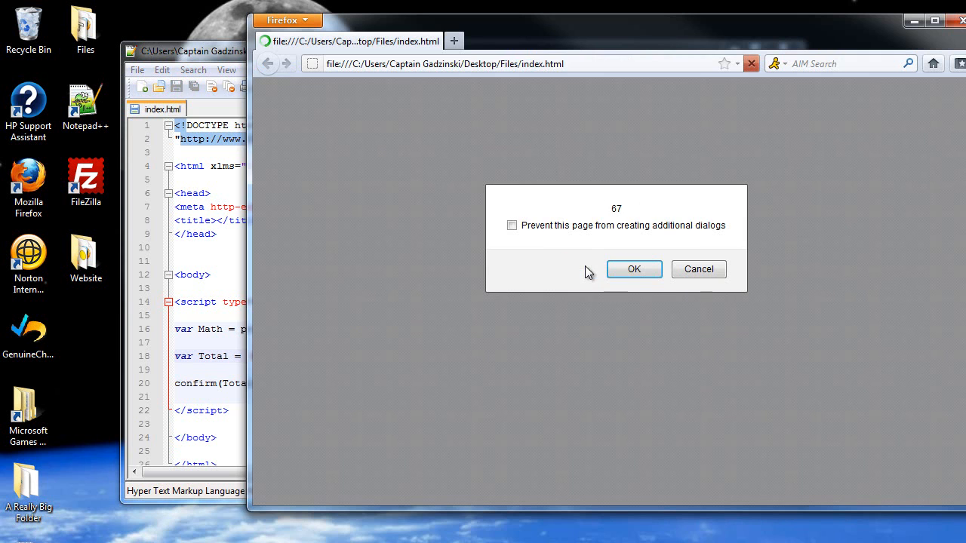
left_click(634, 269)
type("5")
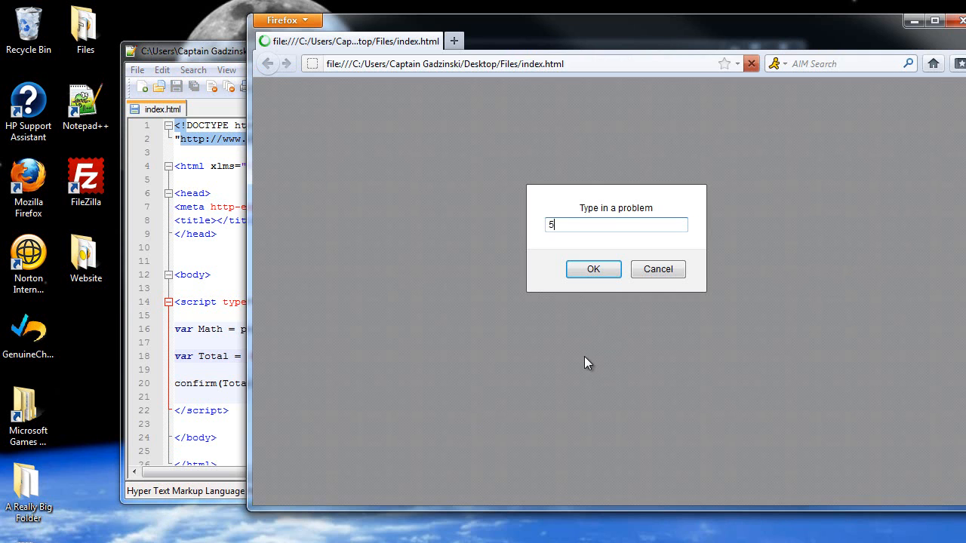
type("+ 8")
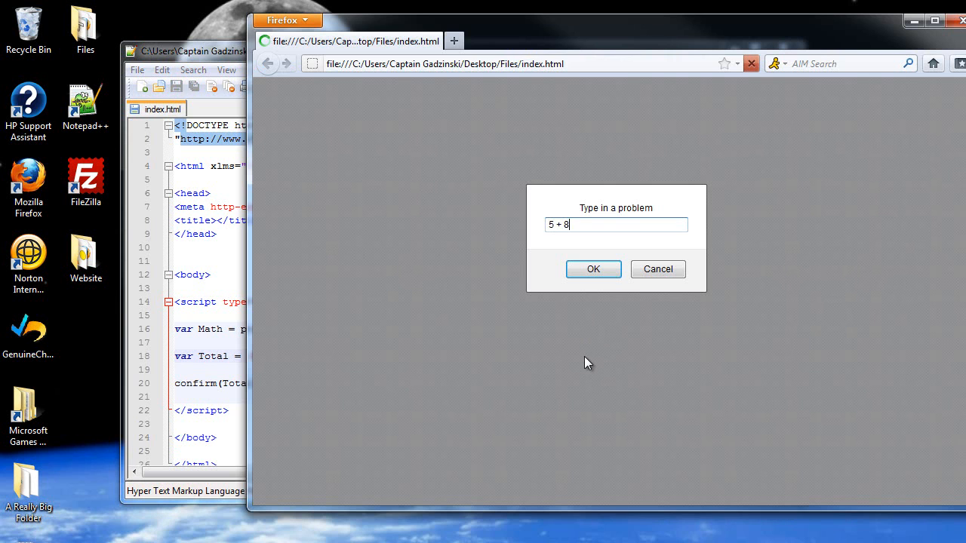
left_click(592, 269)
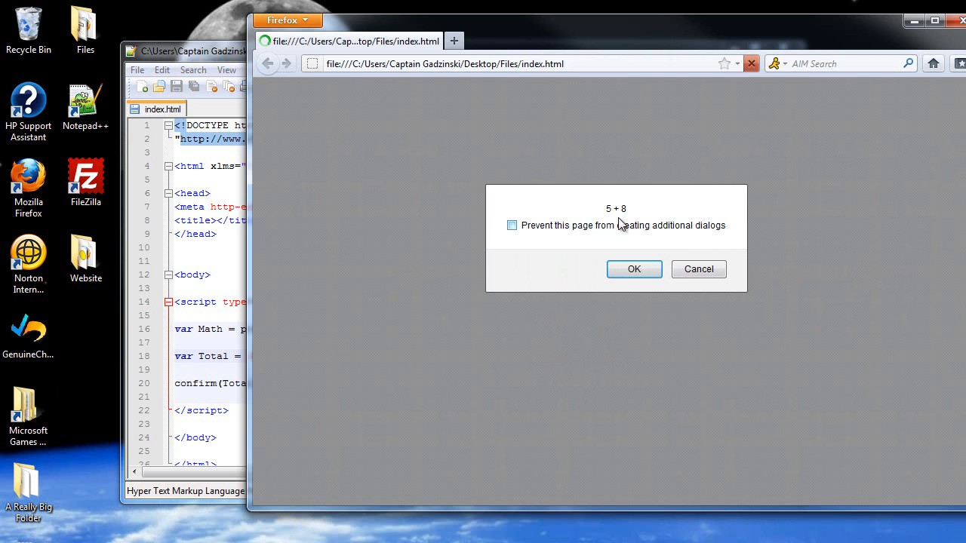
left_click(634, 268)
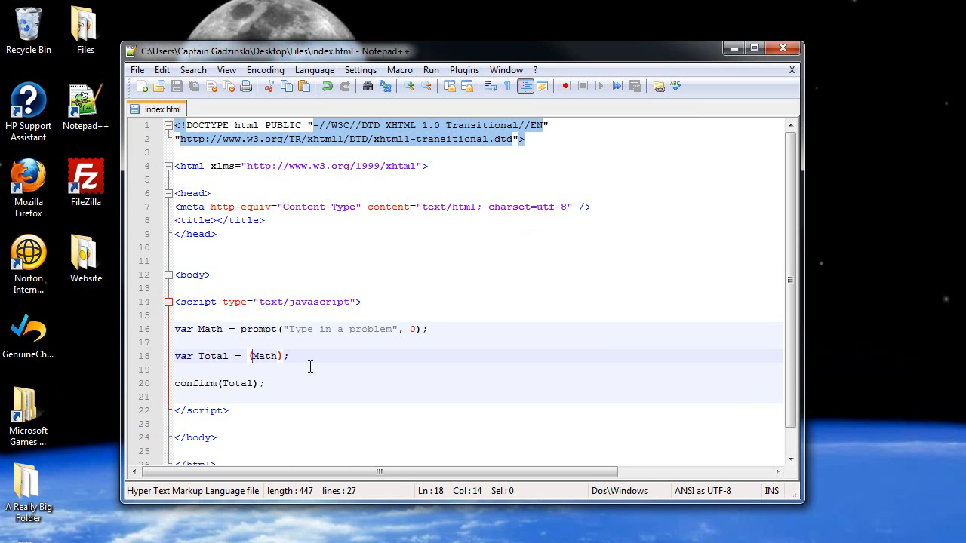
mouse_move(218, 356)
type("eval")
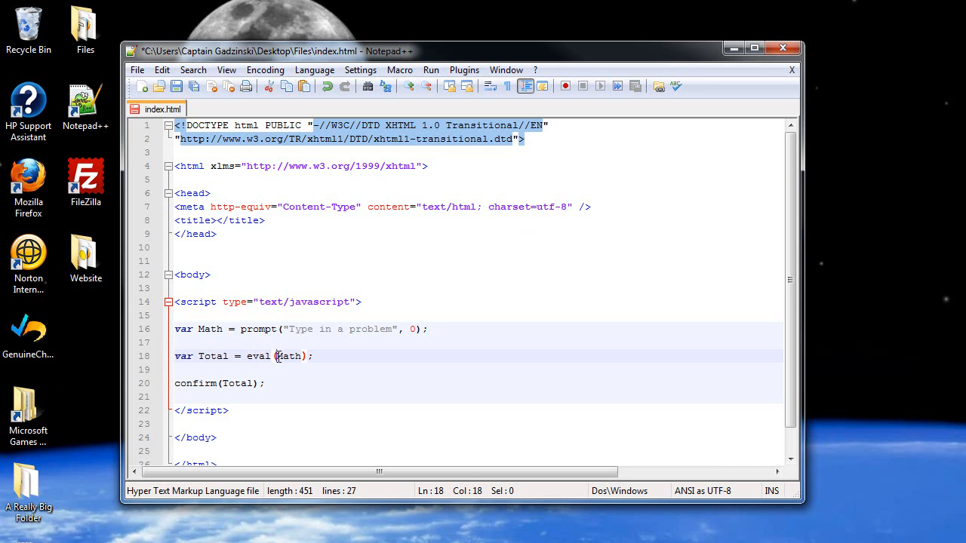
- Wrap Math in eval() so Total evaluates the entered problem, then save
left_click(313, 357)
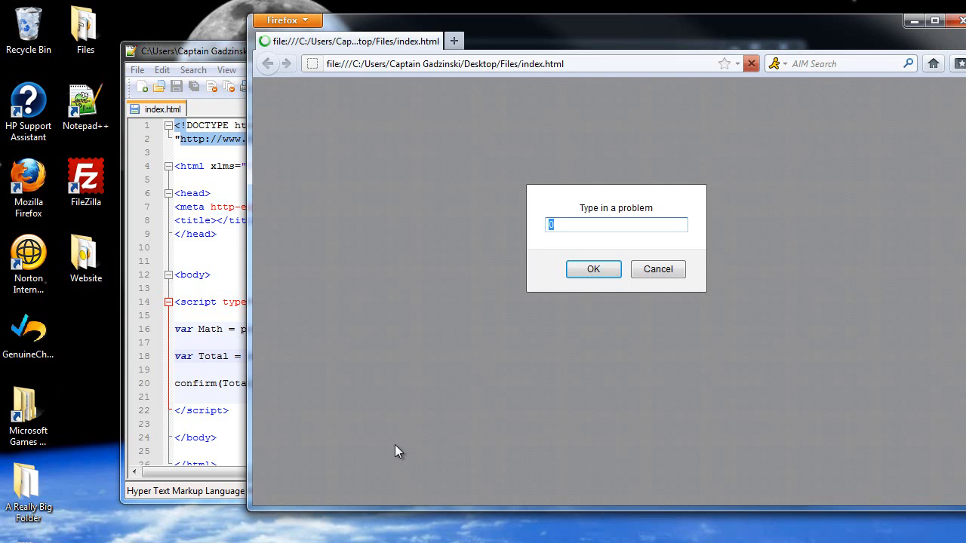
- Submit a problem starting with 10 and confirm the result dialog showing 14
type("10")
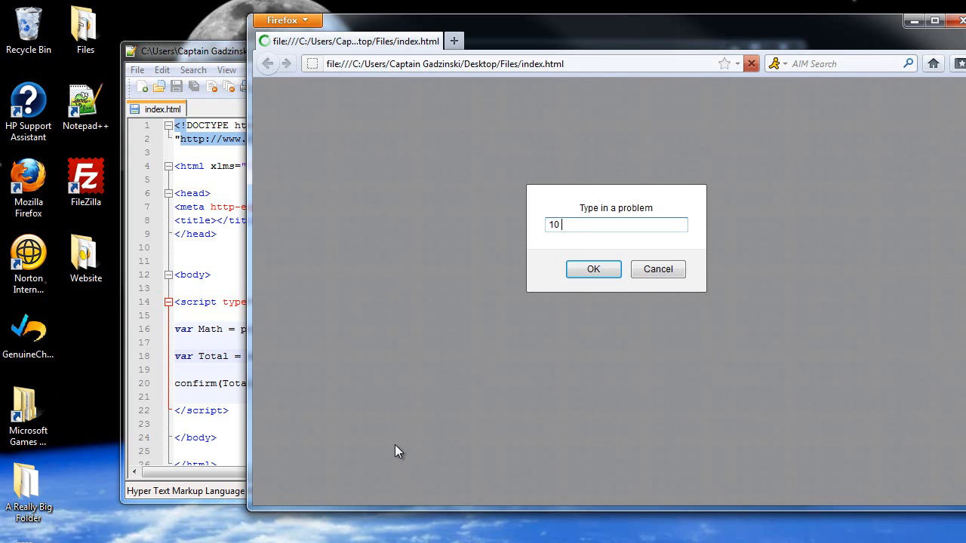
left_click(593, 268)
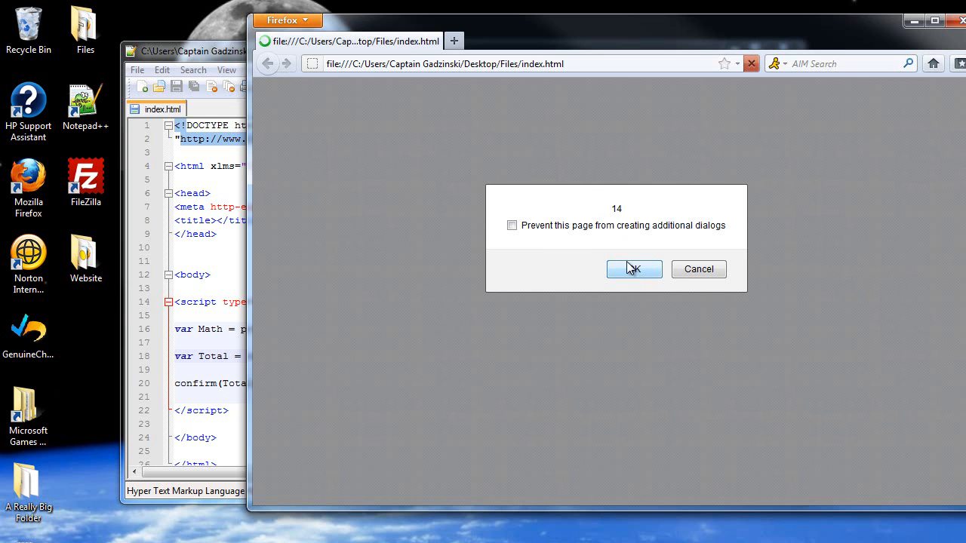
left_click(634, 269)
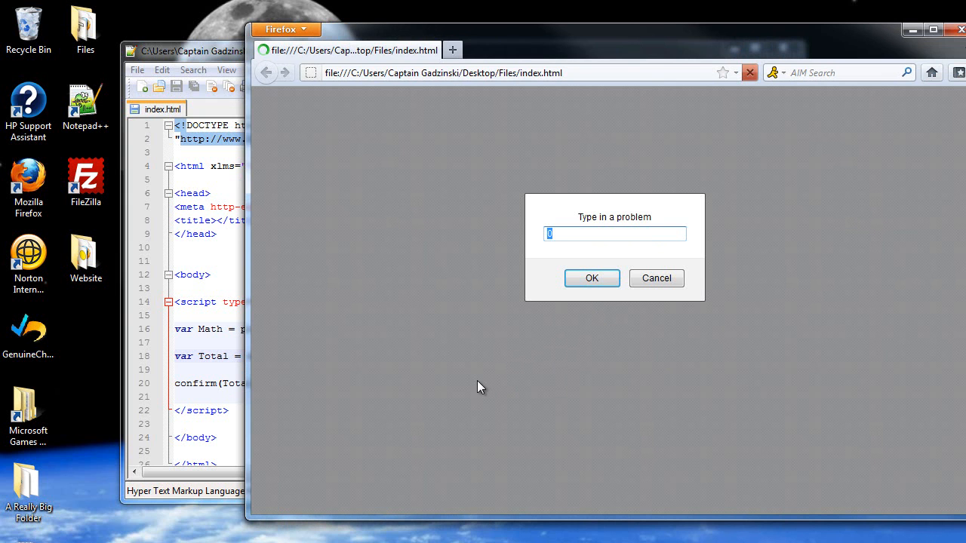
- Enter and submit the problem 10 + 20 / 4 in the prompt
type("10")
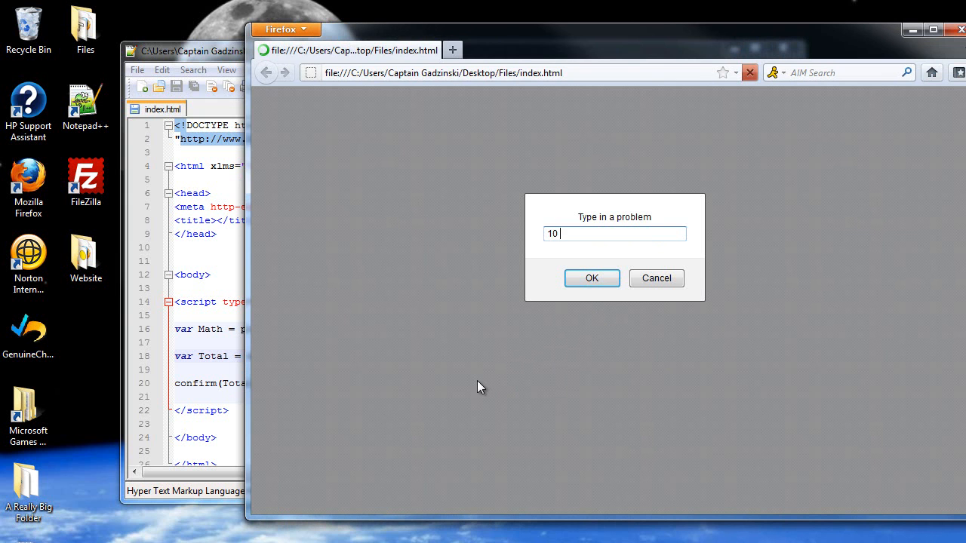
type("+ 20")
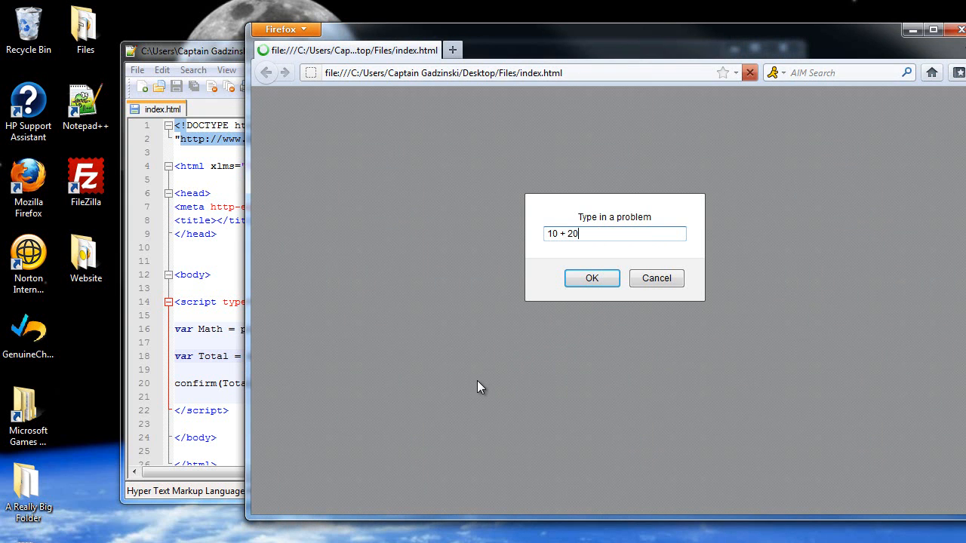
type("/ 4")
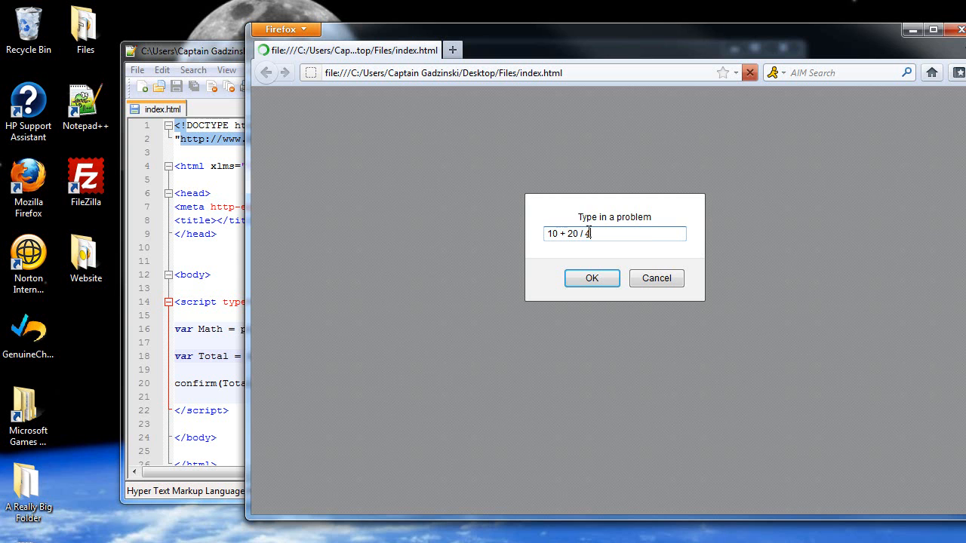
left_click(592, 278)
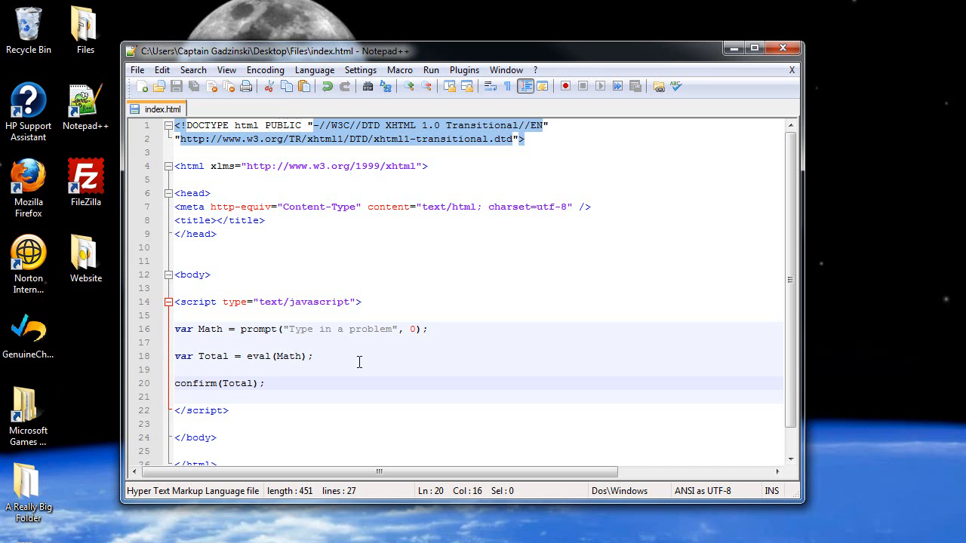
mouse_move(676, 300)
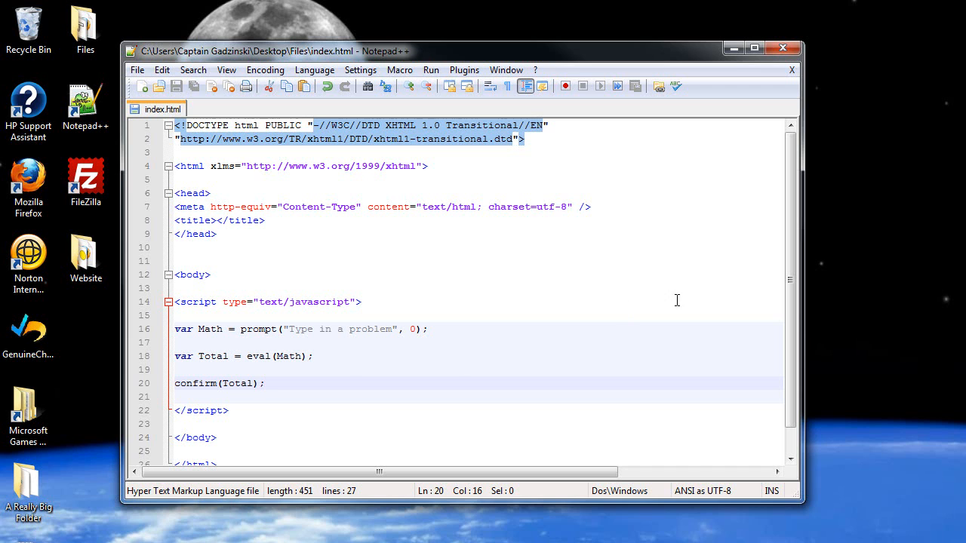